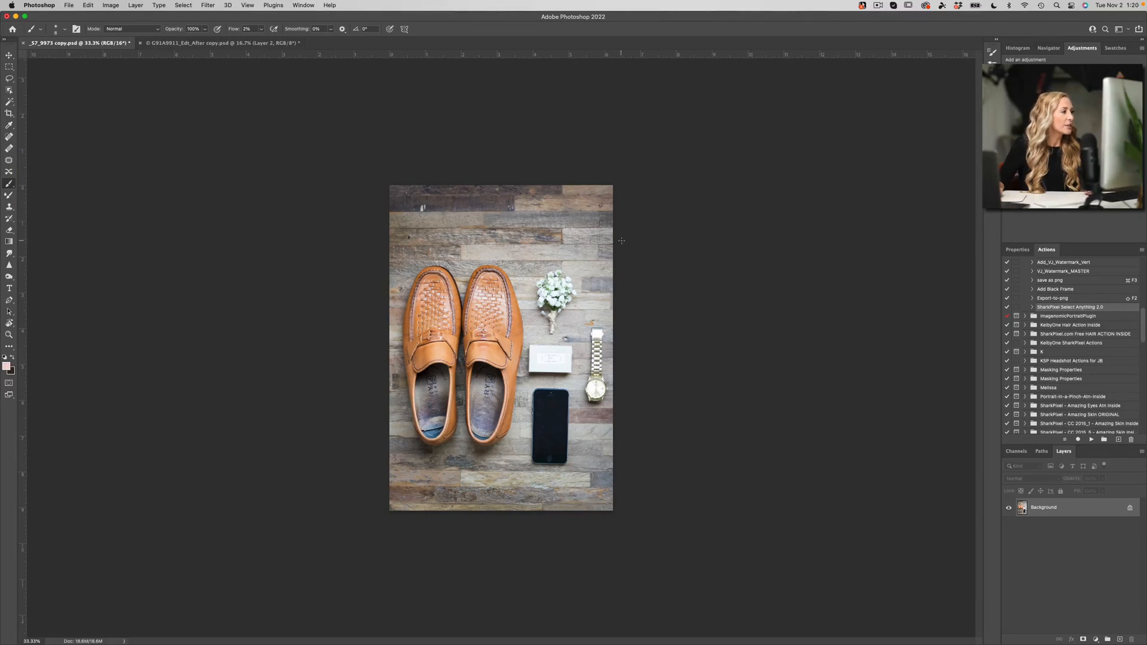
mouse_move(689, 257)
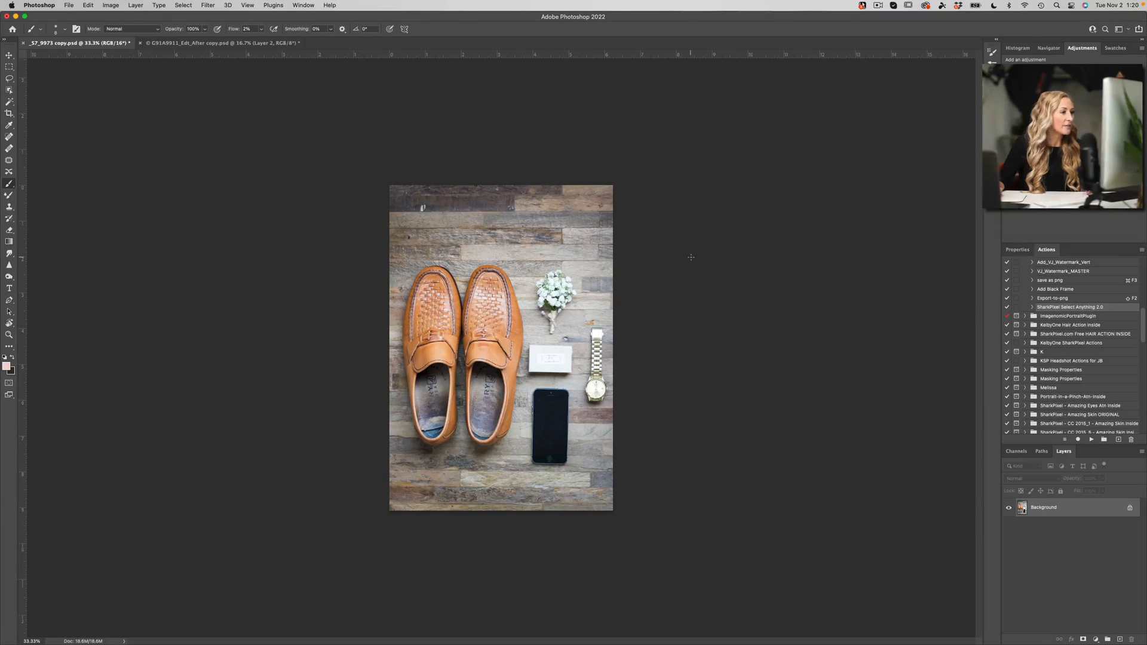
mouse_move(825, 360)
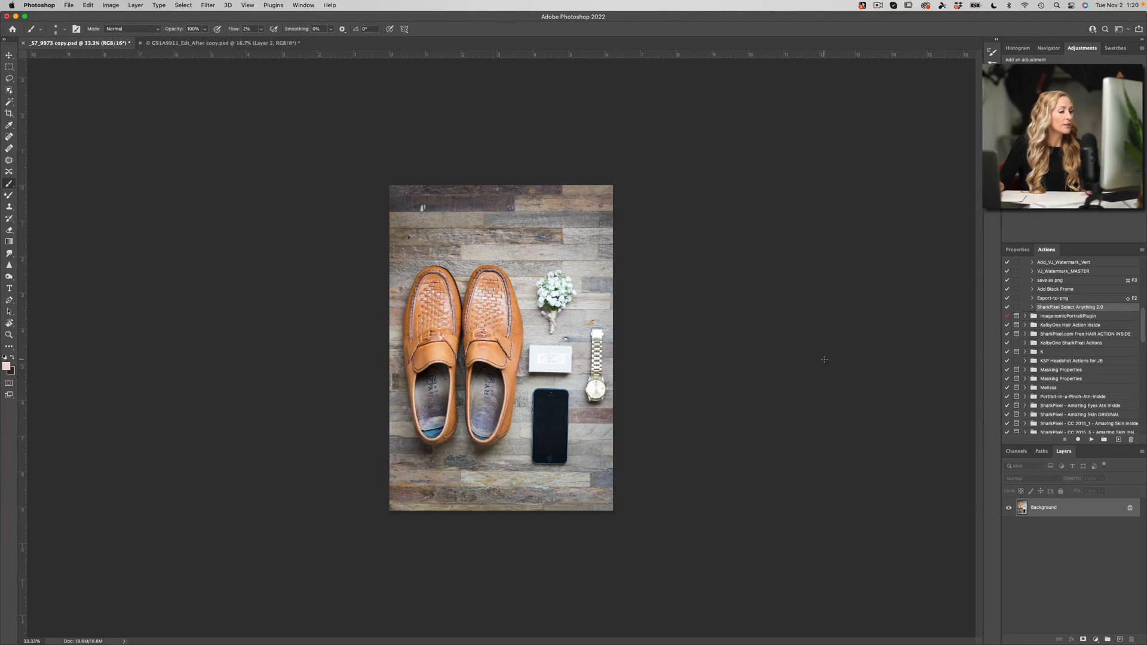
mouse_move(890, 372)
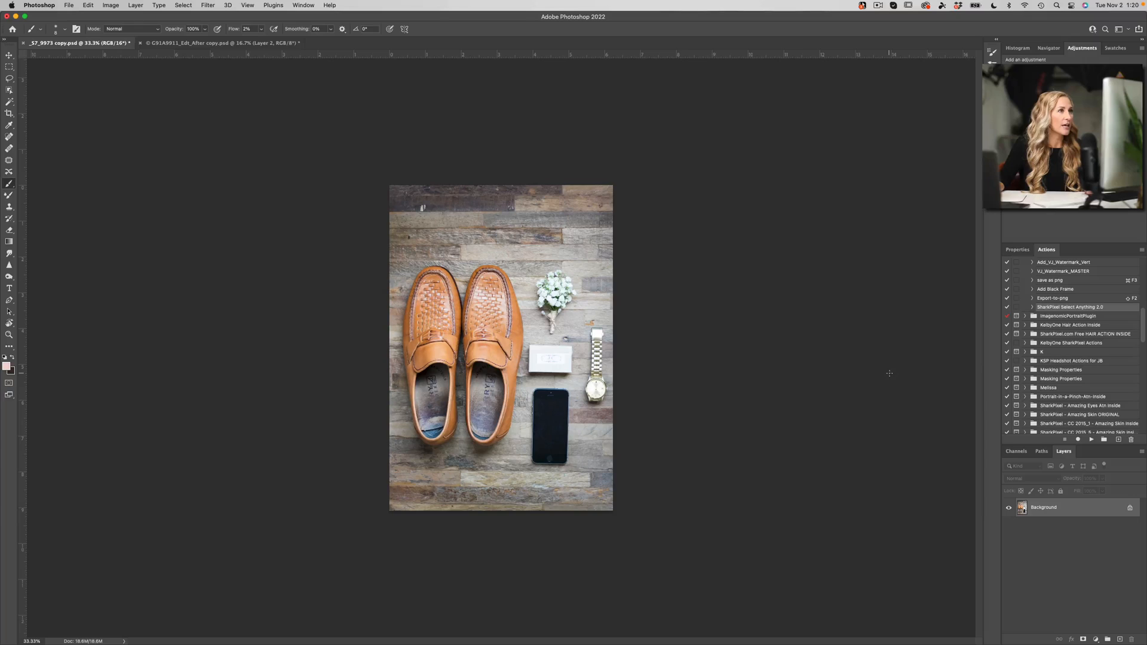
mouse_move(869, 365)
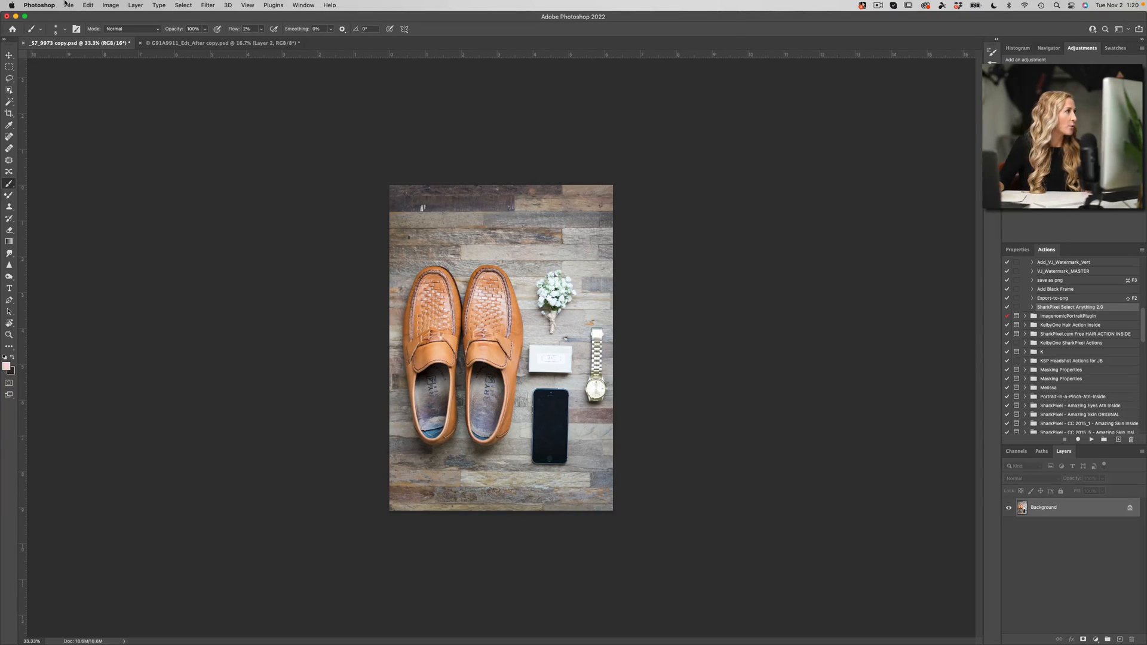
Check the installed version via the About screen, then activate the Object Selection tool with Object Finder on
click(38, 4)
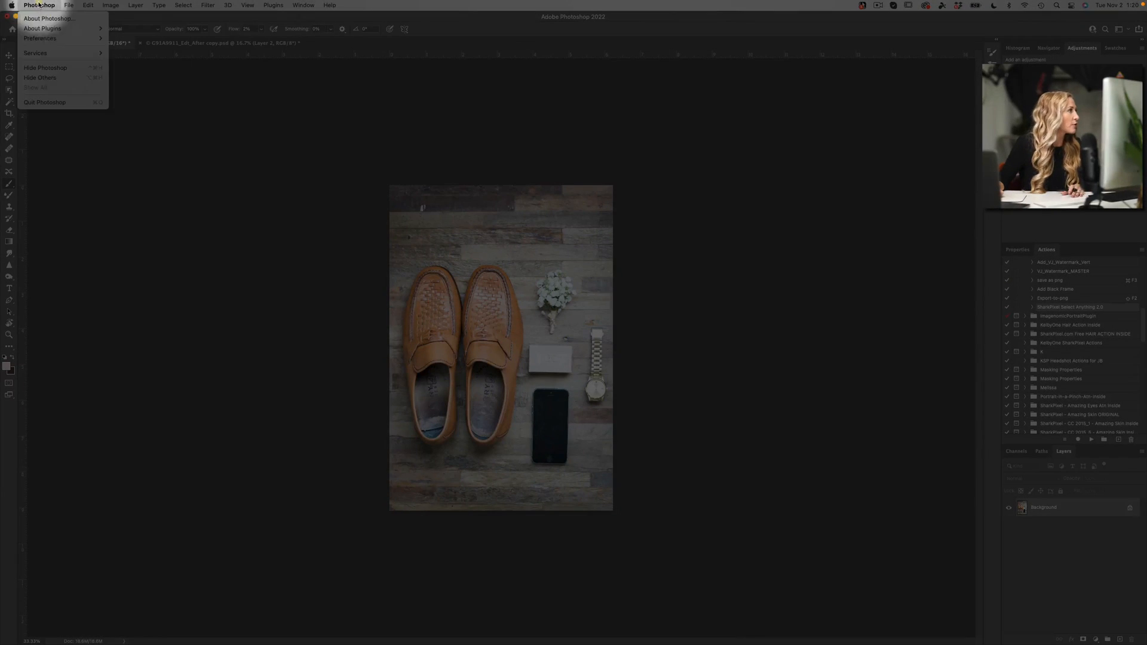
click(47, 18)
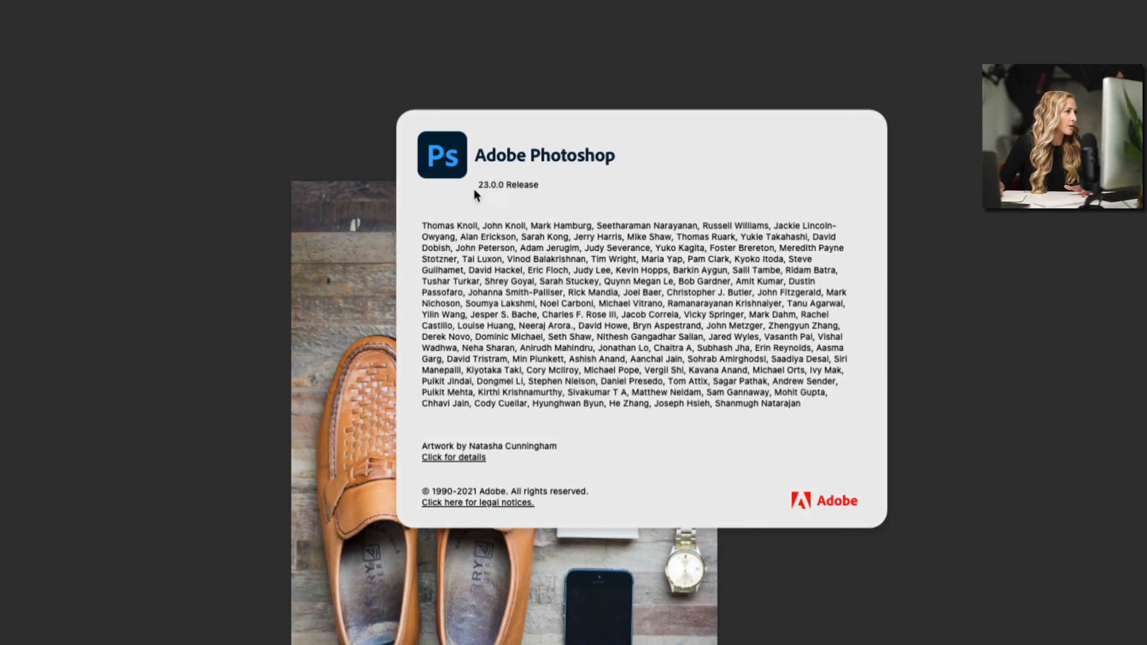
mouse_move(504, 196)
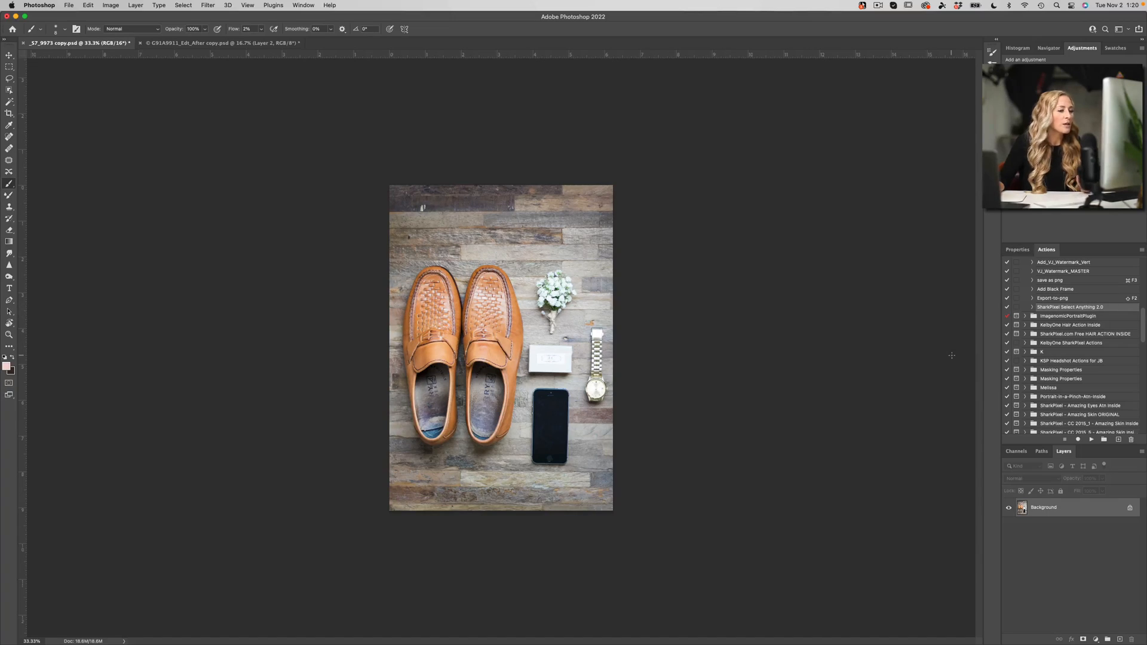
scroll(up, 3)
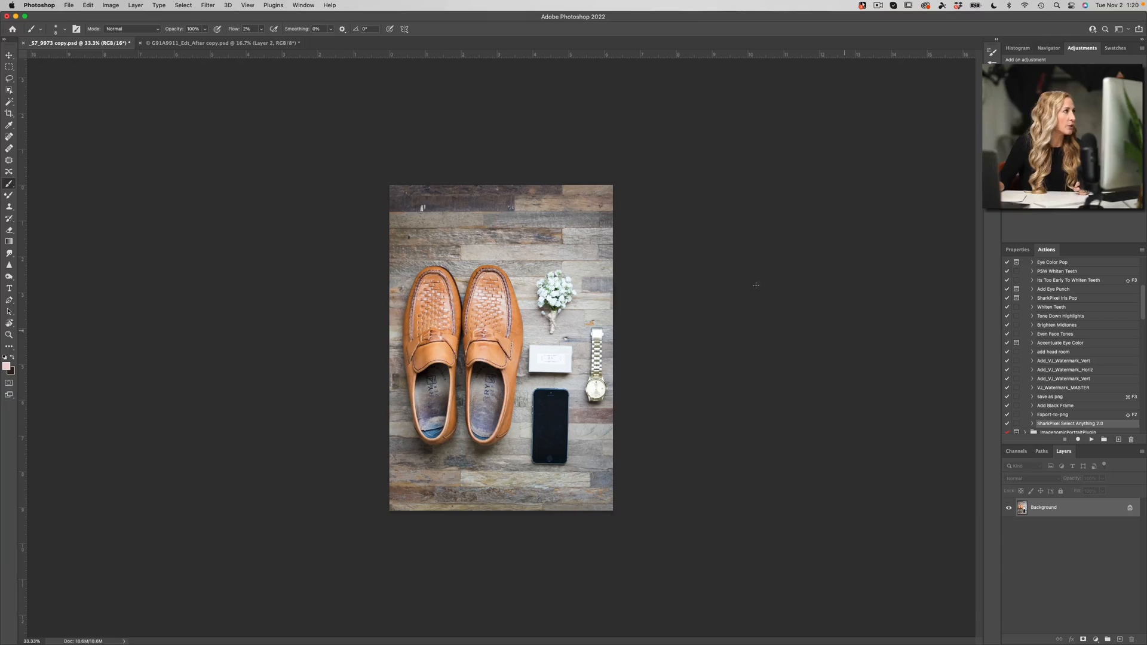
mouse_move(10, 92)
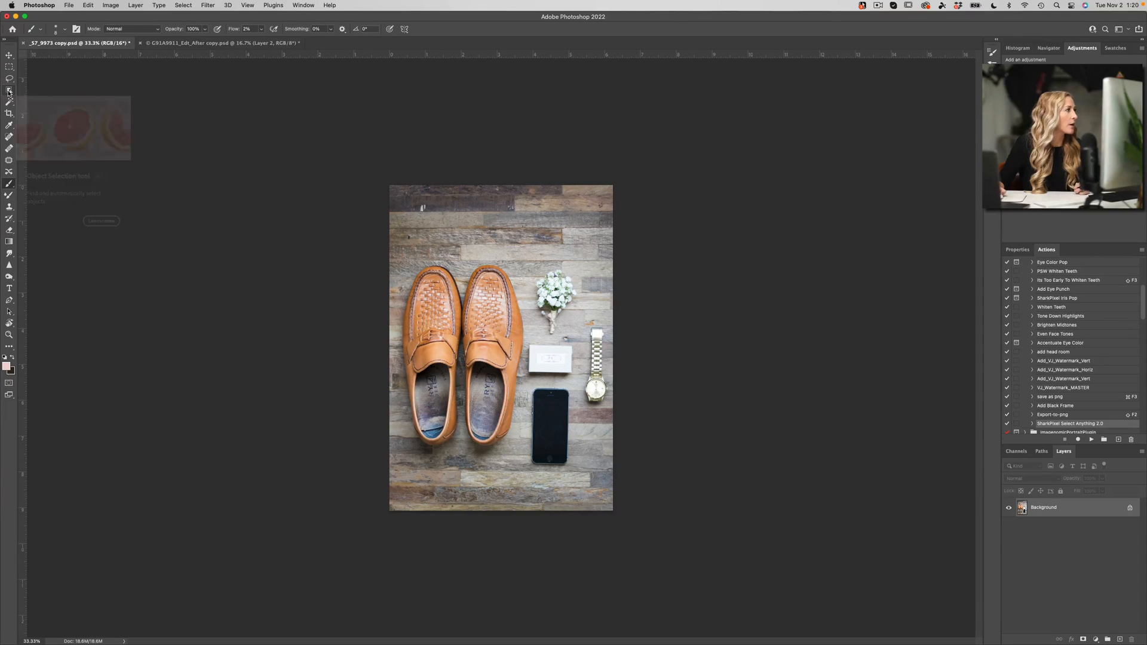
click(10, 91)
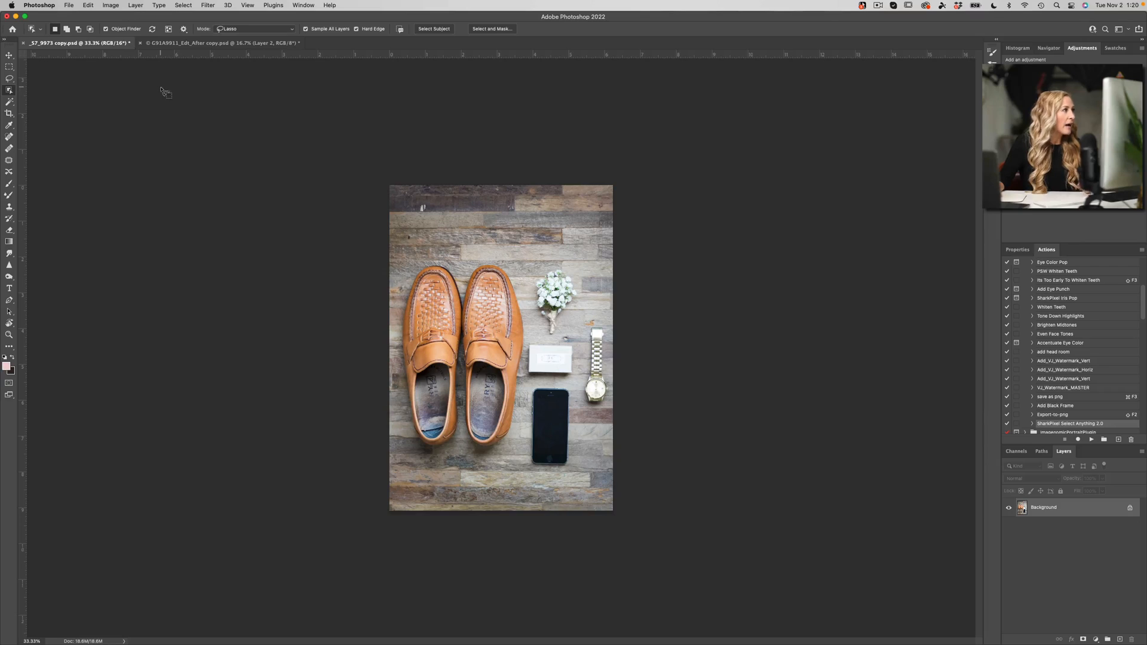
mouse_move(436, 212)
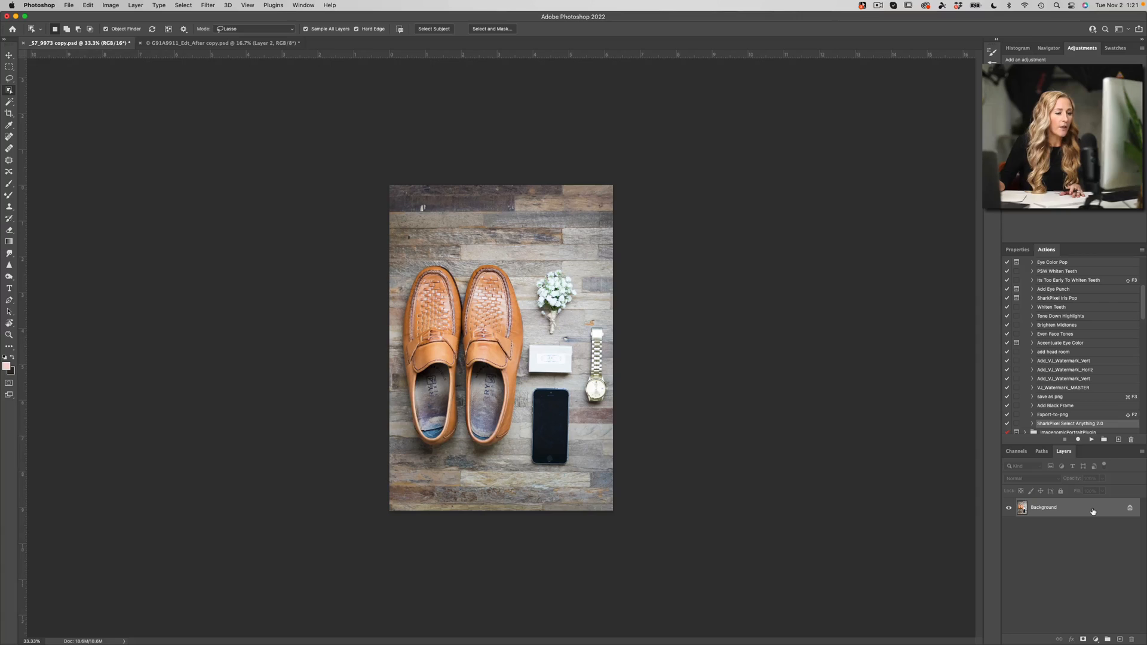
Run Mask All Objects from the Background layer's context menu to create seven masked object groups
right_click(1043, 507)
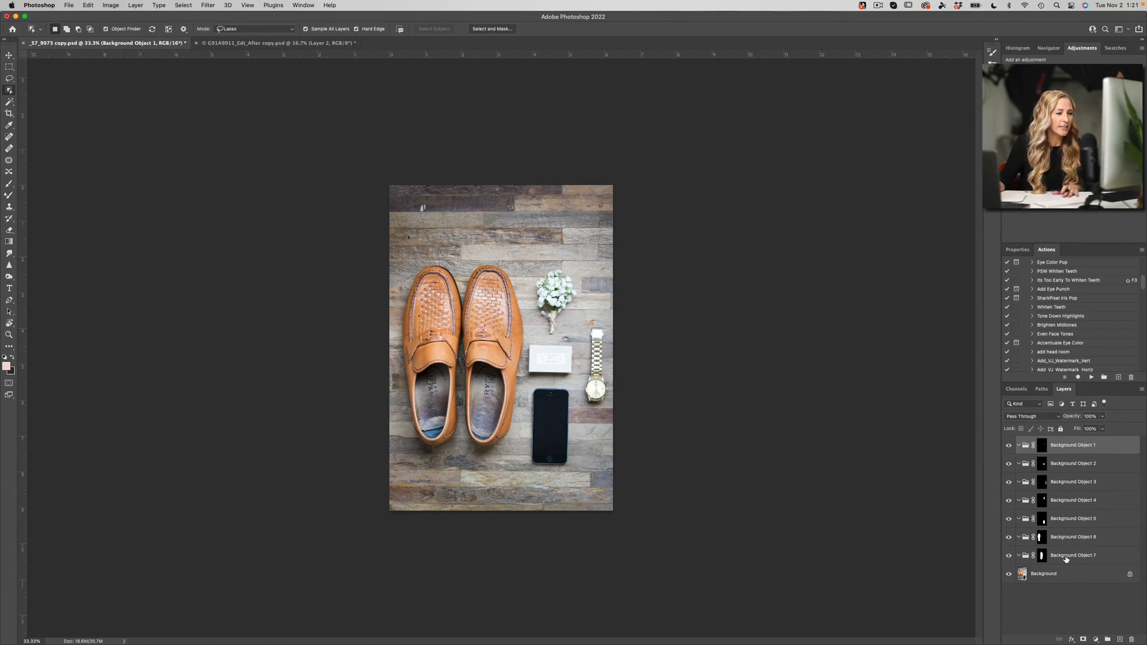
mouse_move(761, 318)
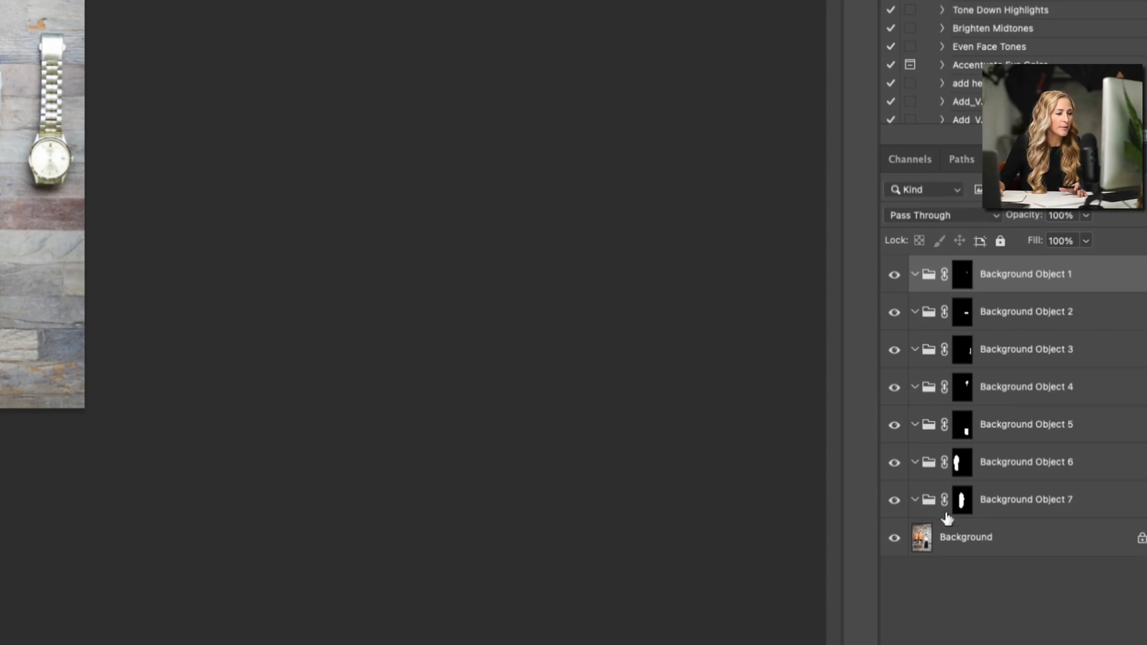
mouse_move(1060, 509)
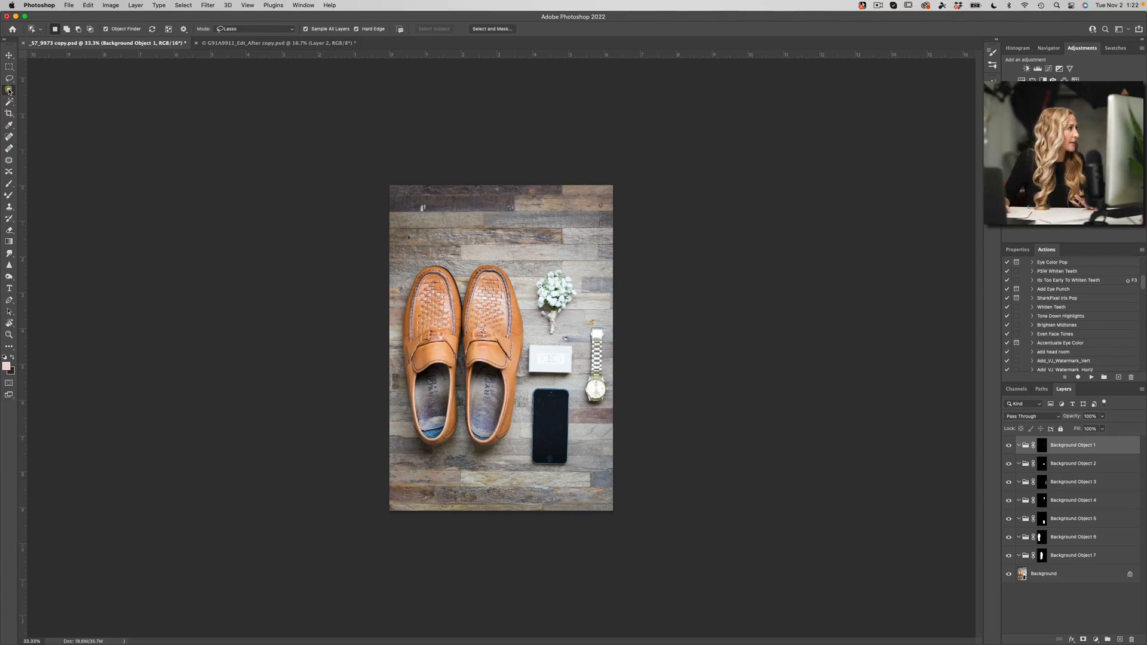
mouse_move(10, 57)
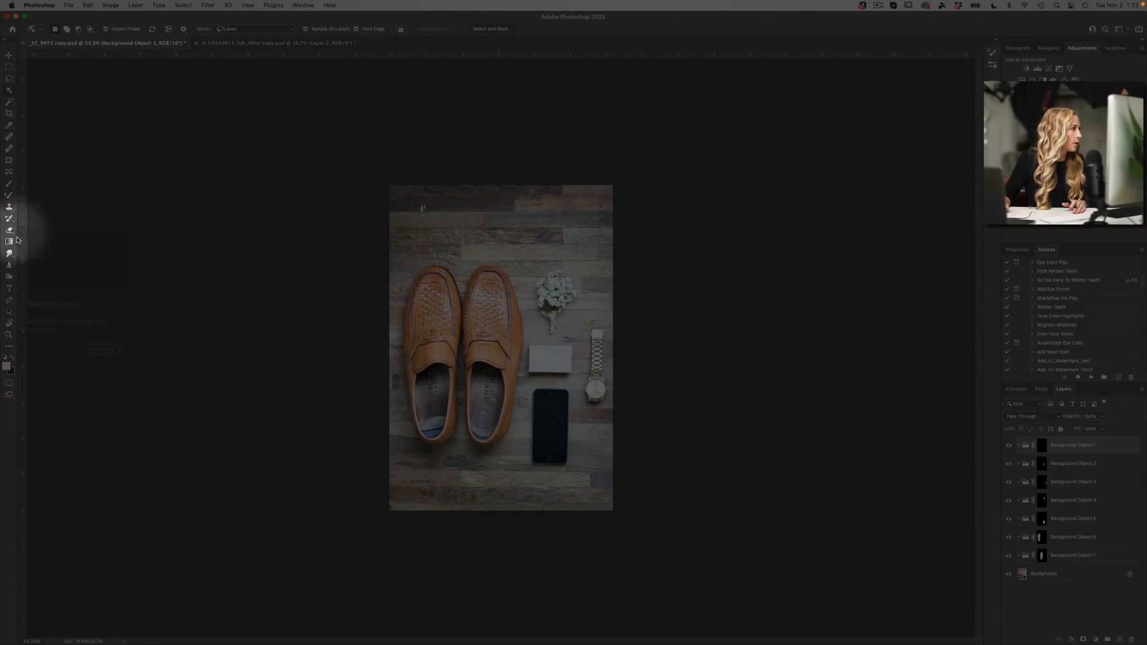
mouse_move(11, 357)
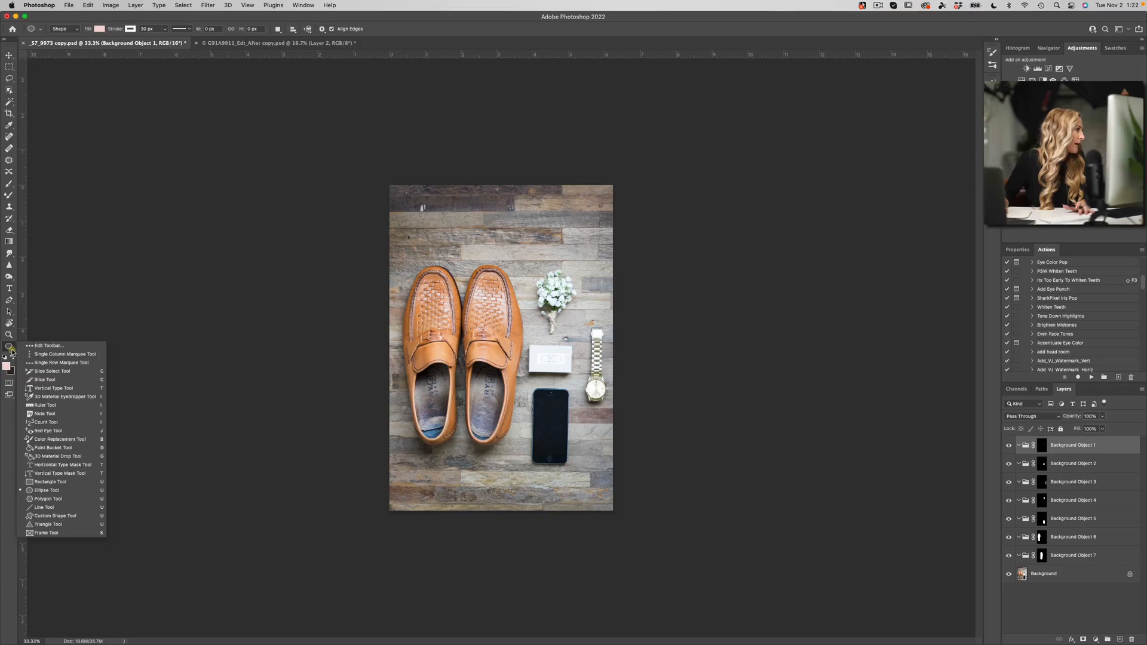
mouse_move(62, 499)
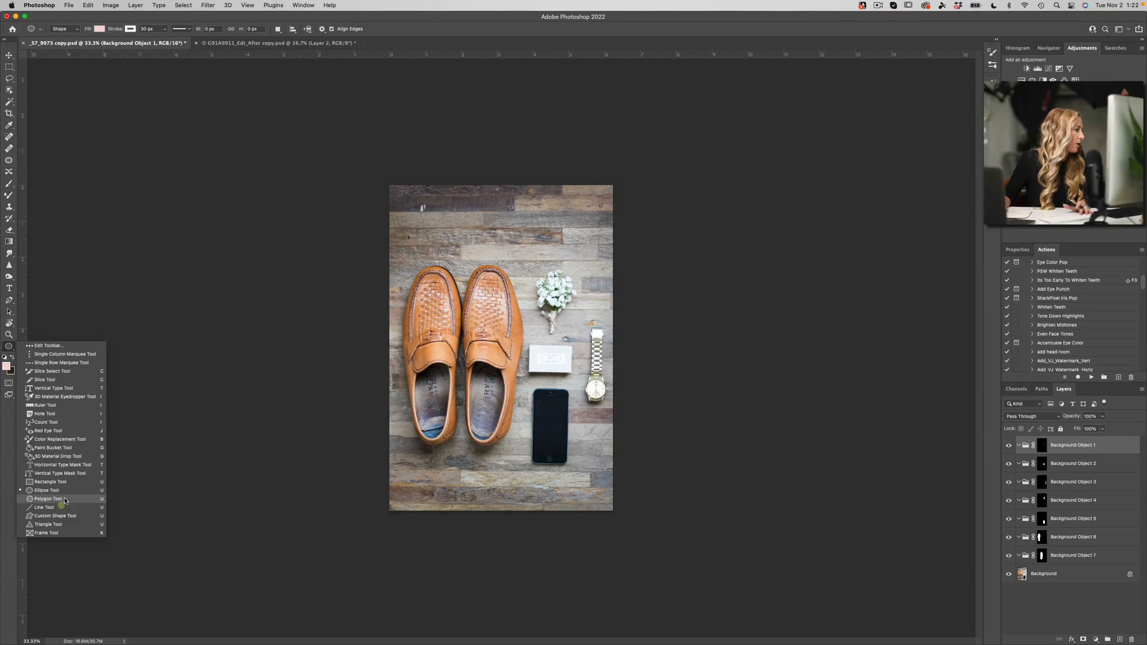
mouse_move(25, 165)
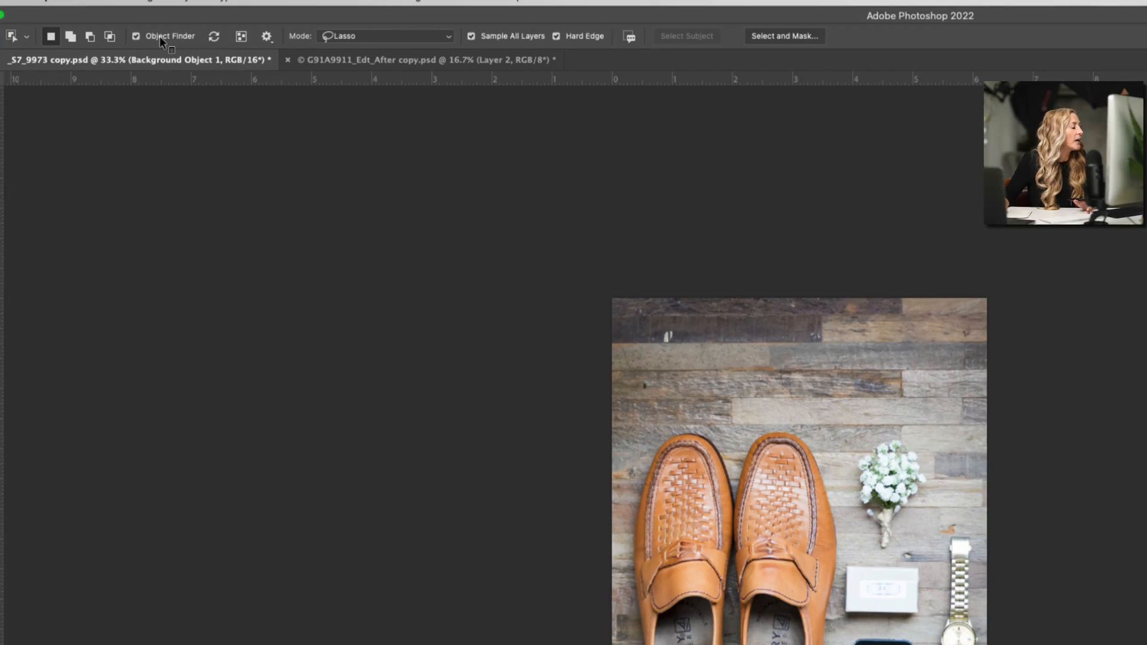
mouse_move(168, 34)
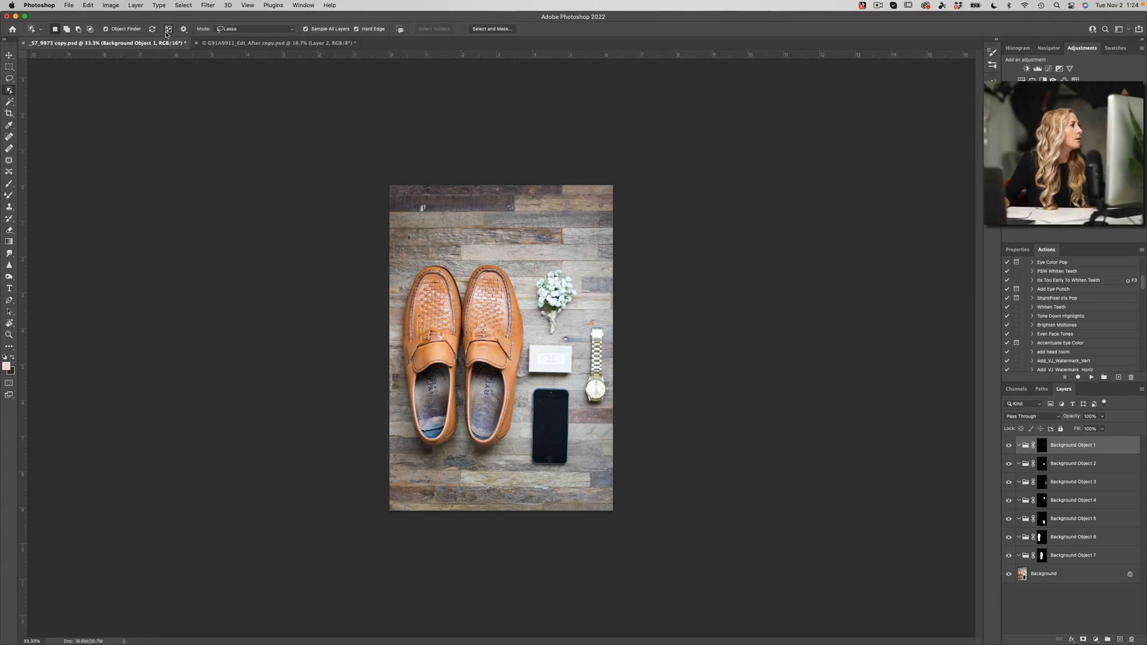
mouse_move(169, 28)
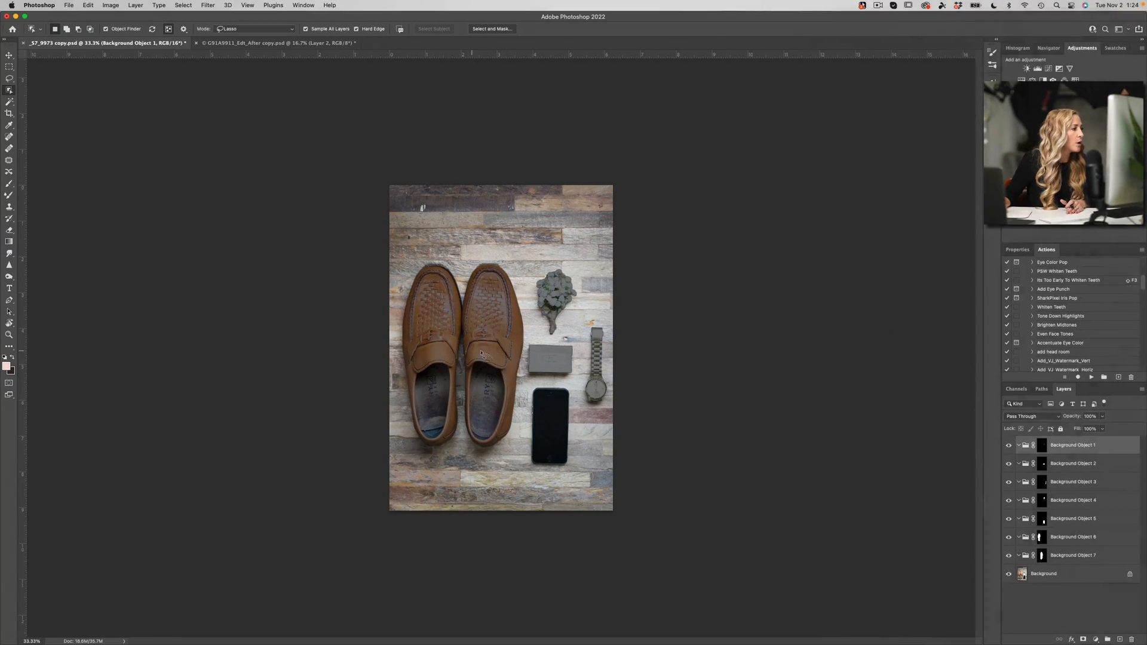
mouse_move(600, 403)
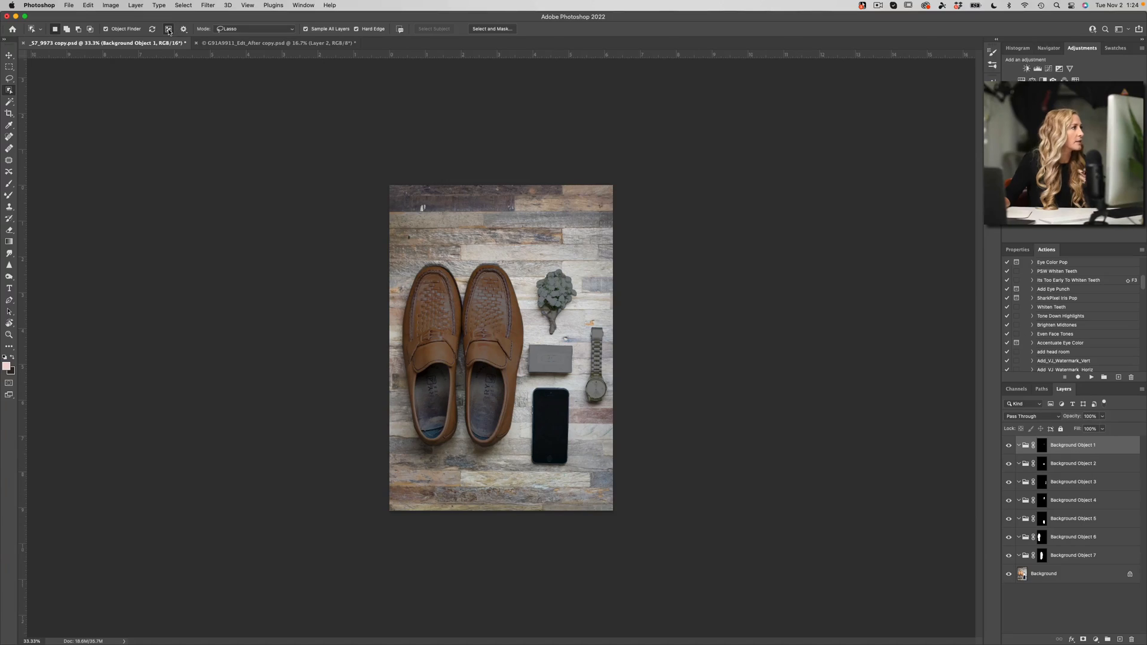
mouse_move(168, 29)
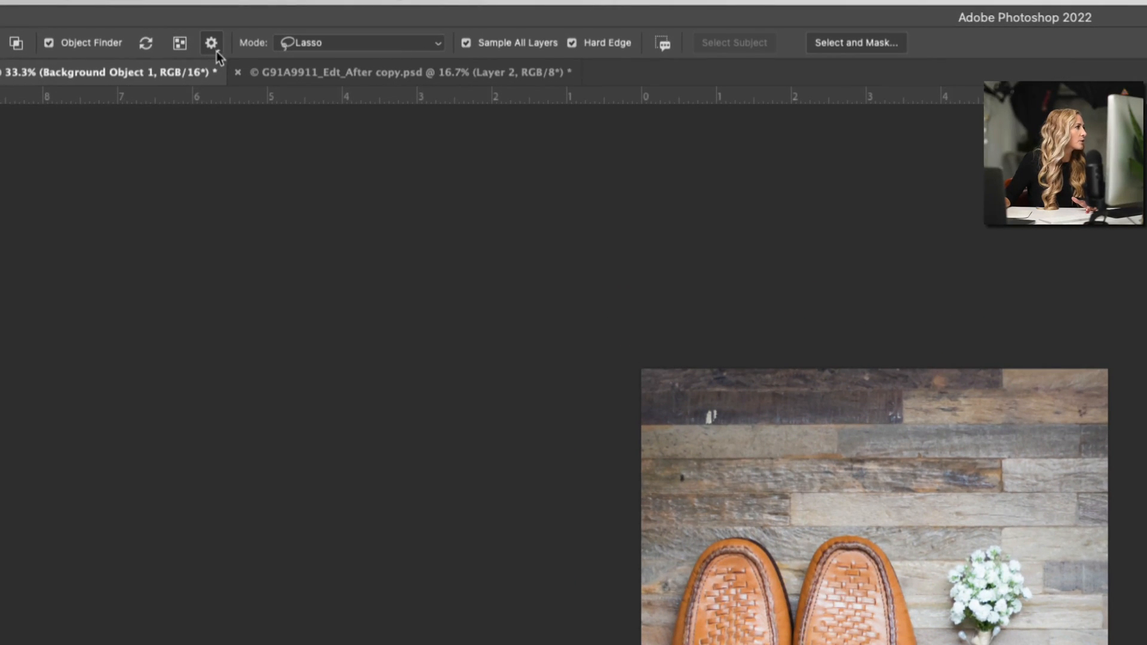
Set the Object Finder overlay colour to Fuchsia in the detection settings
click(212, 43)
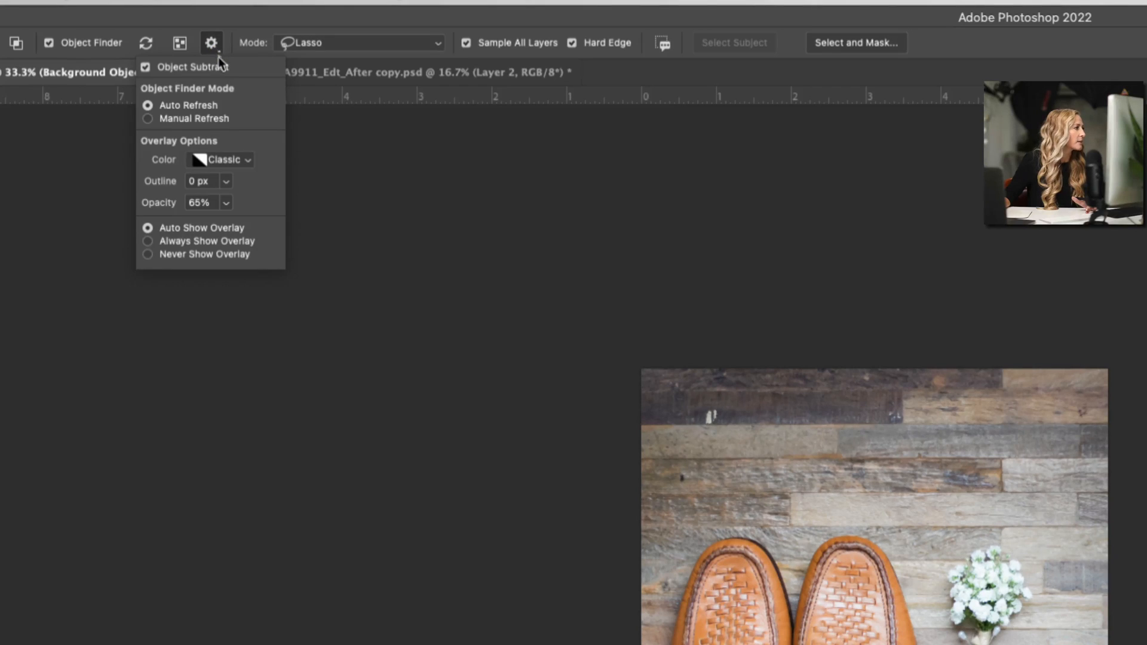
mouse_move(238, 76)
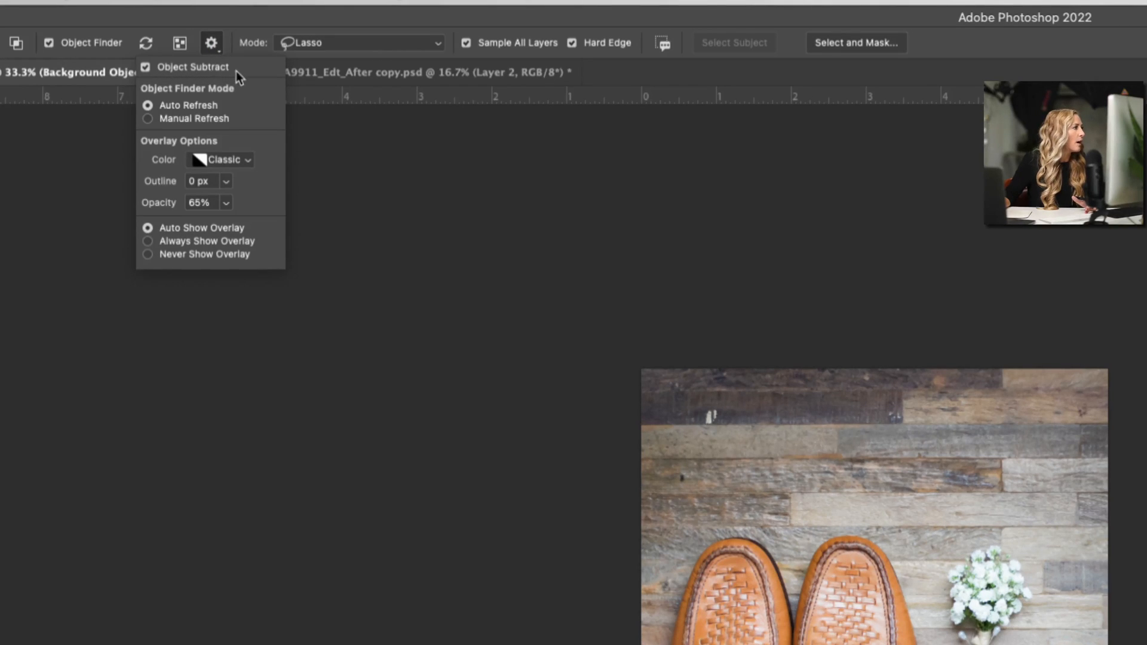
mouse_move(196, 67)
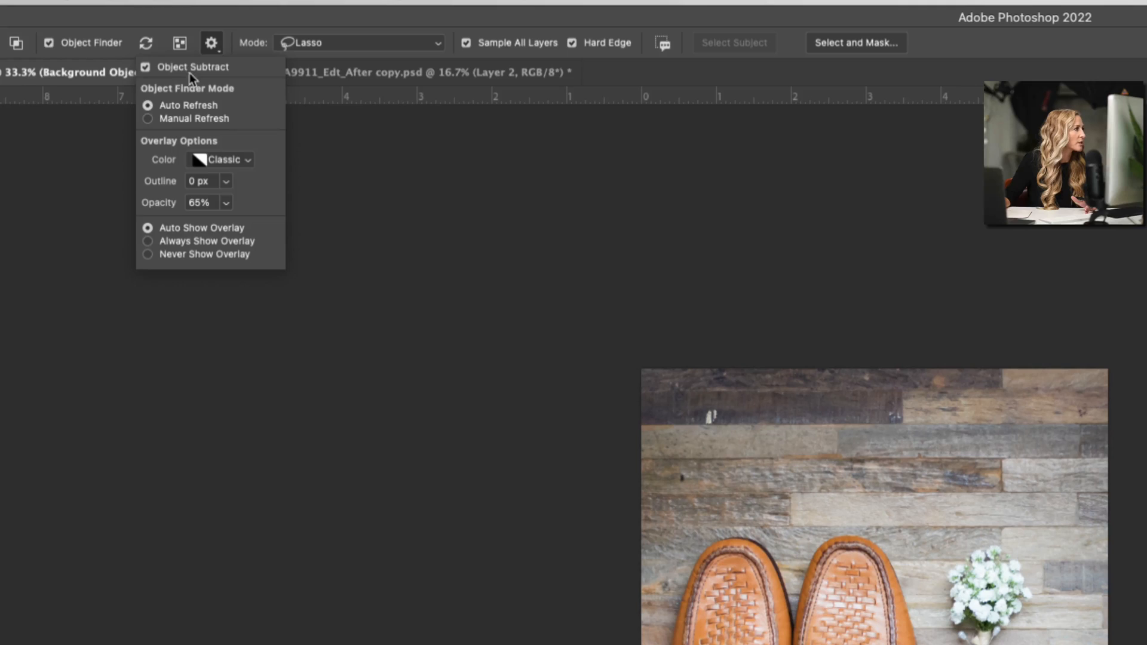
mouse_move(226, 99)
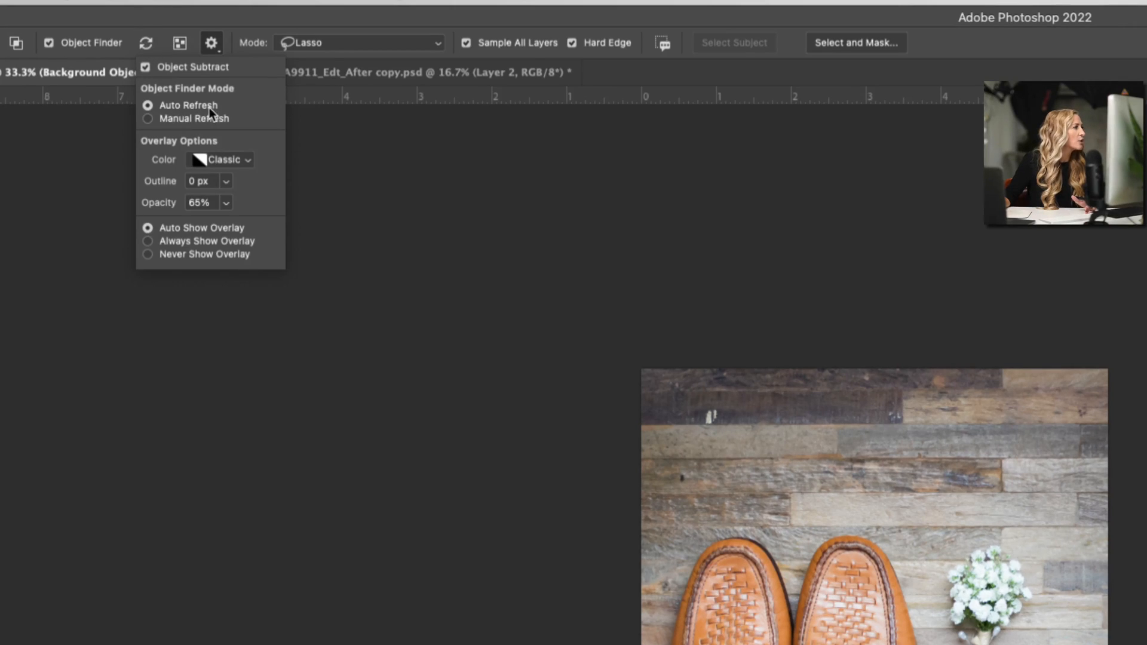
mouse_move(221, 99)
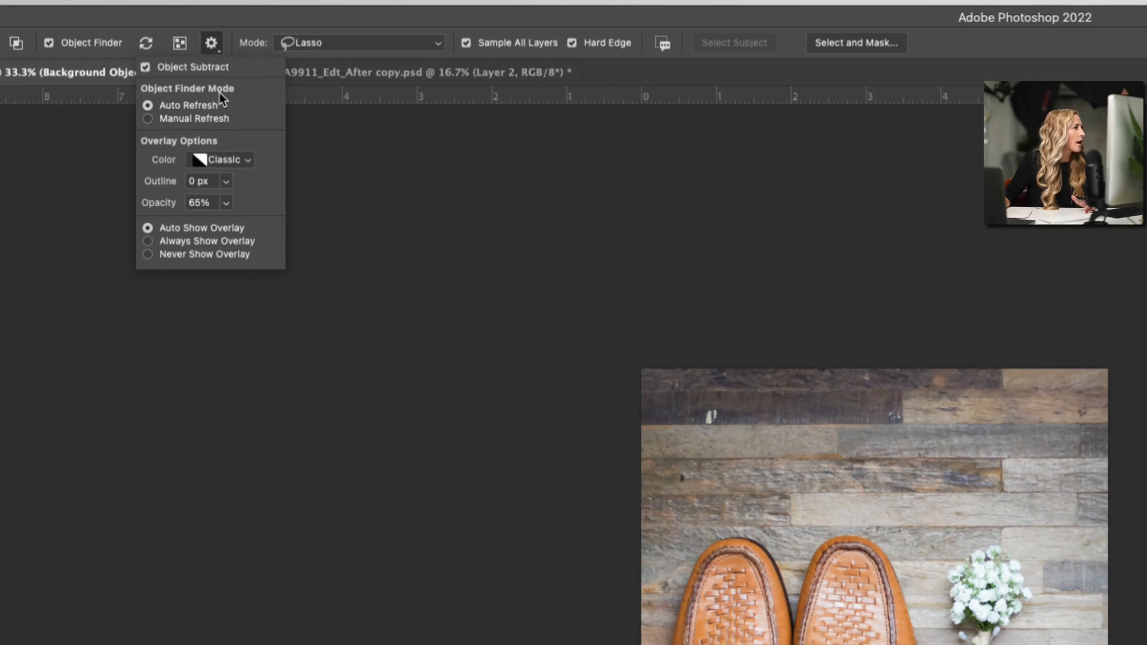
mouse_move(136, 35)
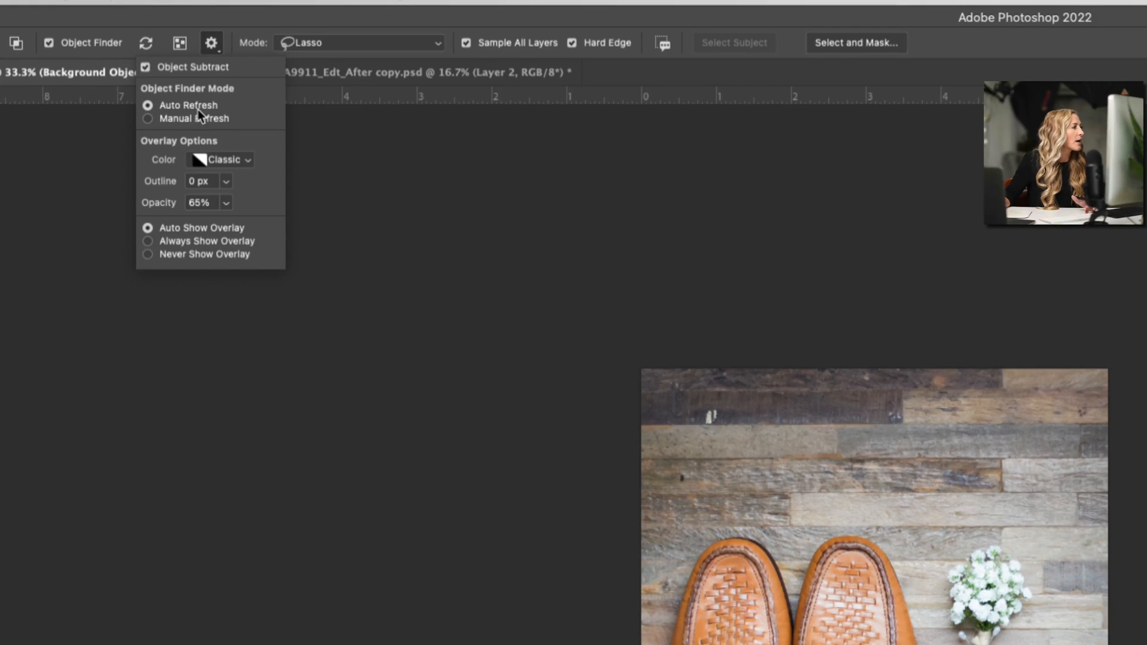
mouse_move(236, 130)
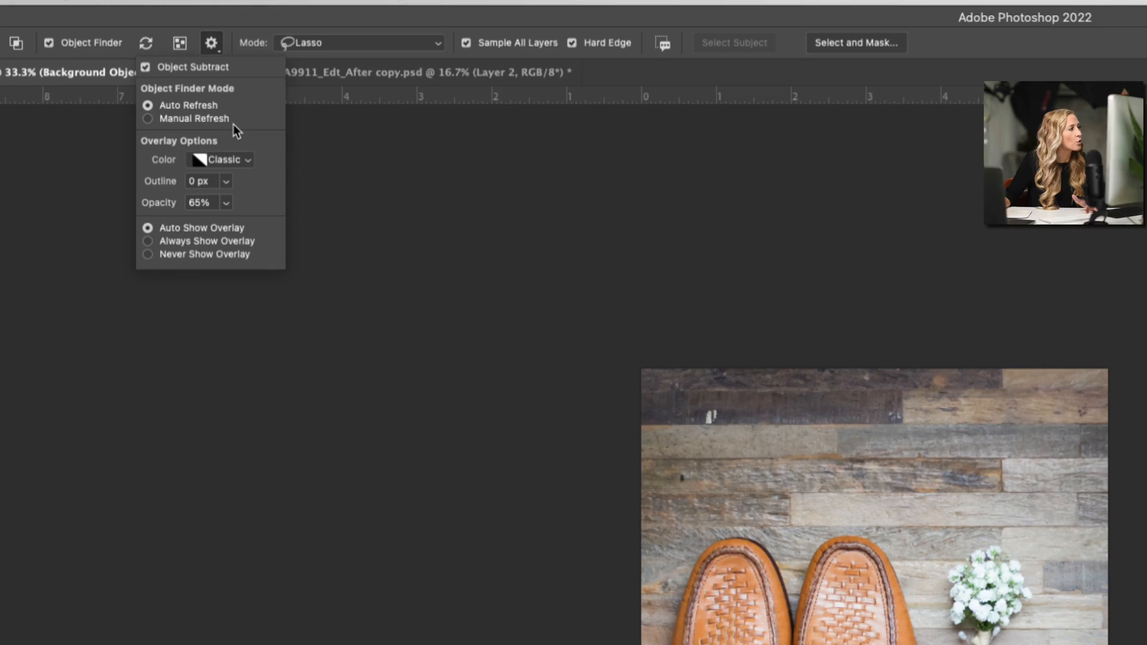
mouse_move(208, 121)
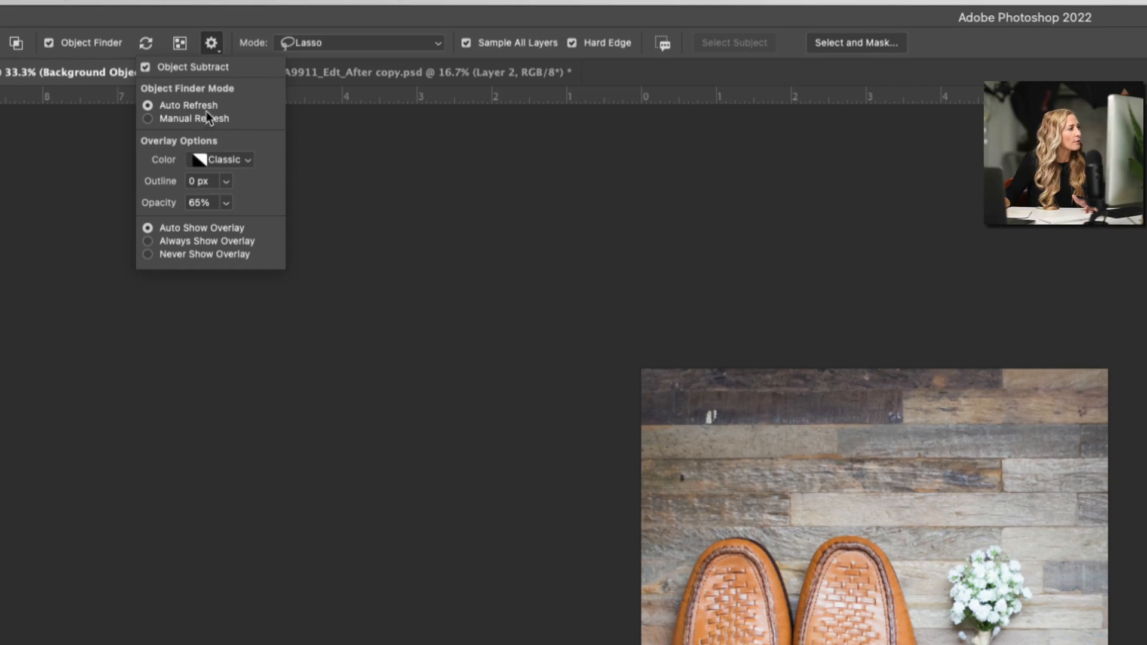
mouse_move(199, 155)
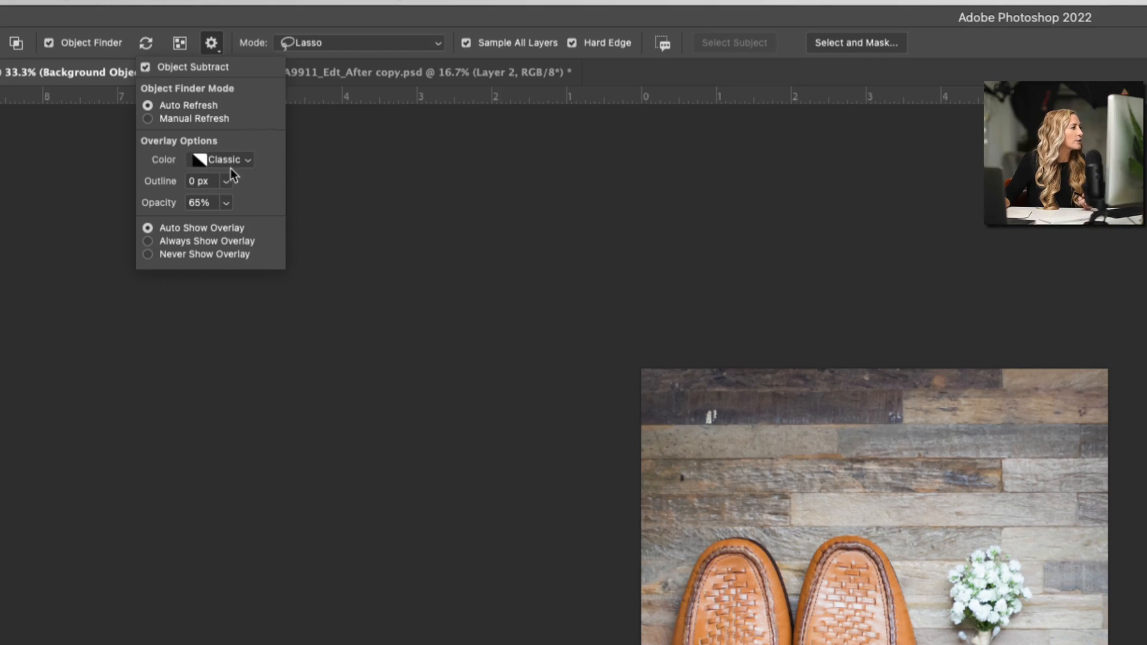
mouse_move(213, 164)
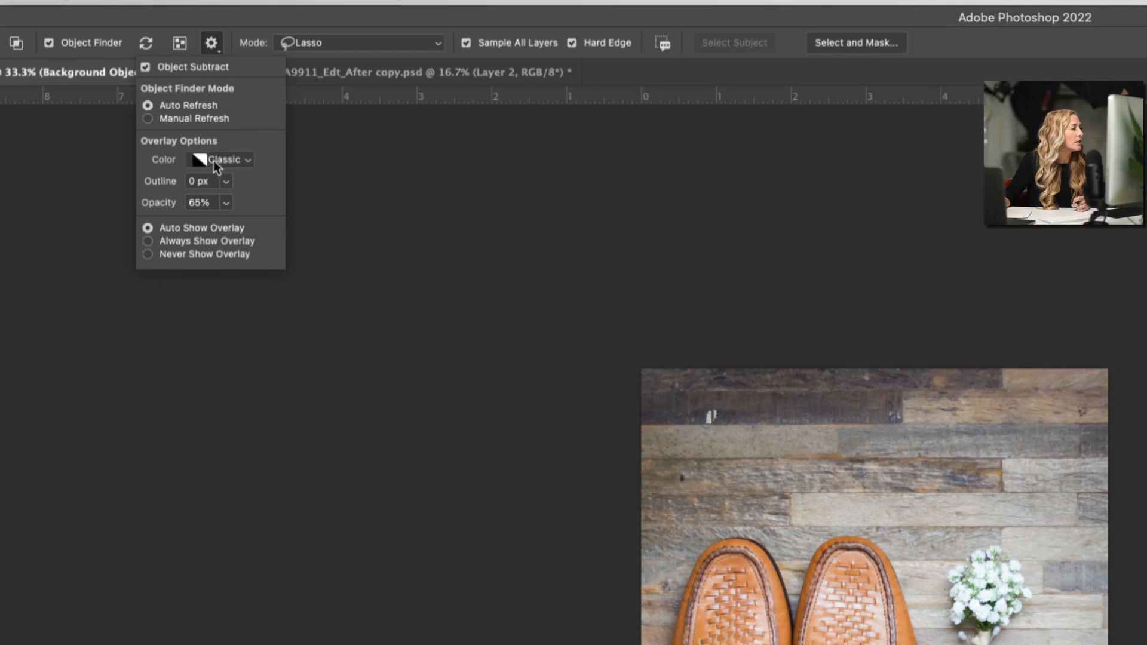
mouse_move(245, 167)
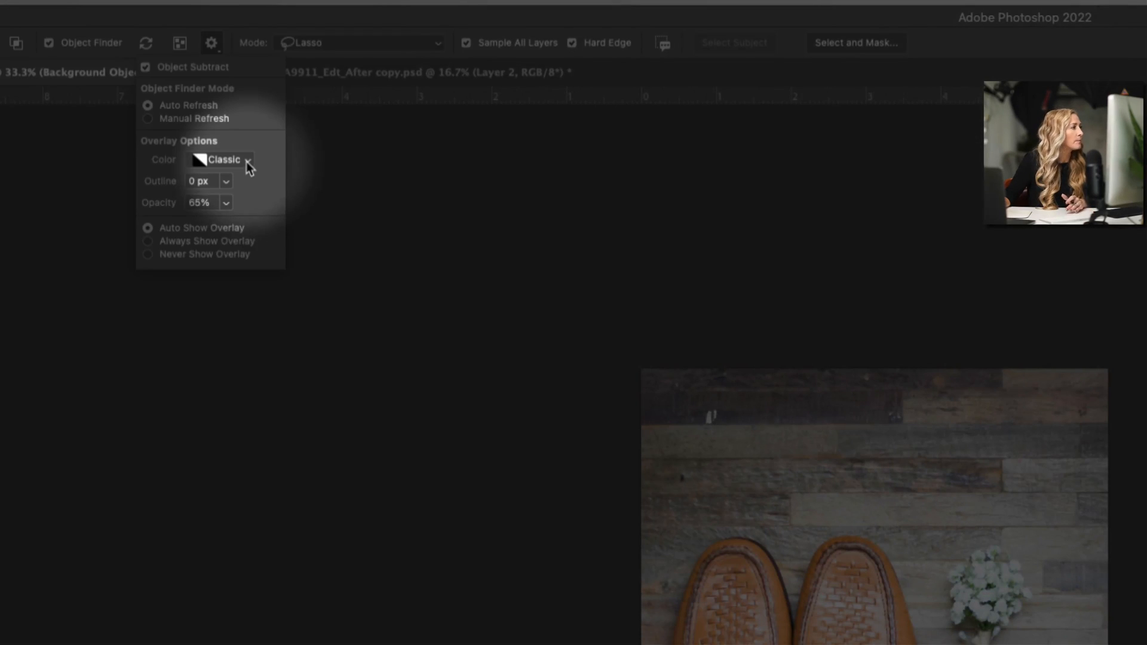
click(220, 158)
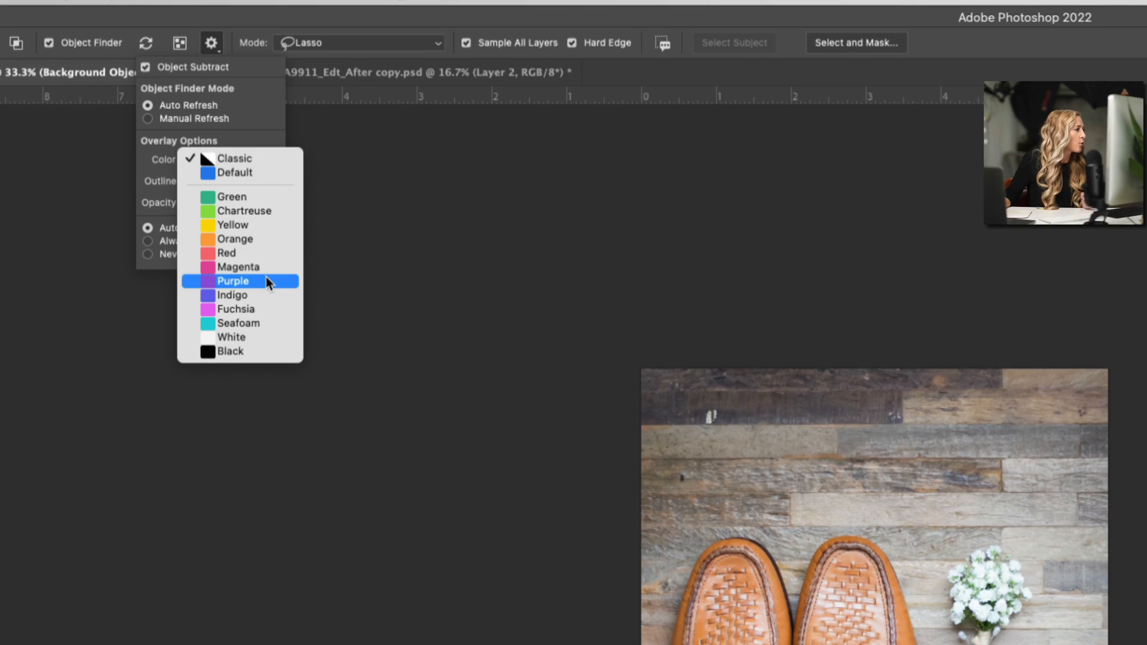
click(235, 309)
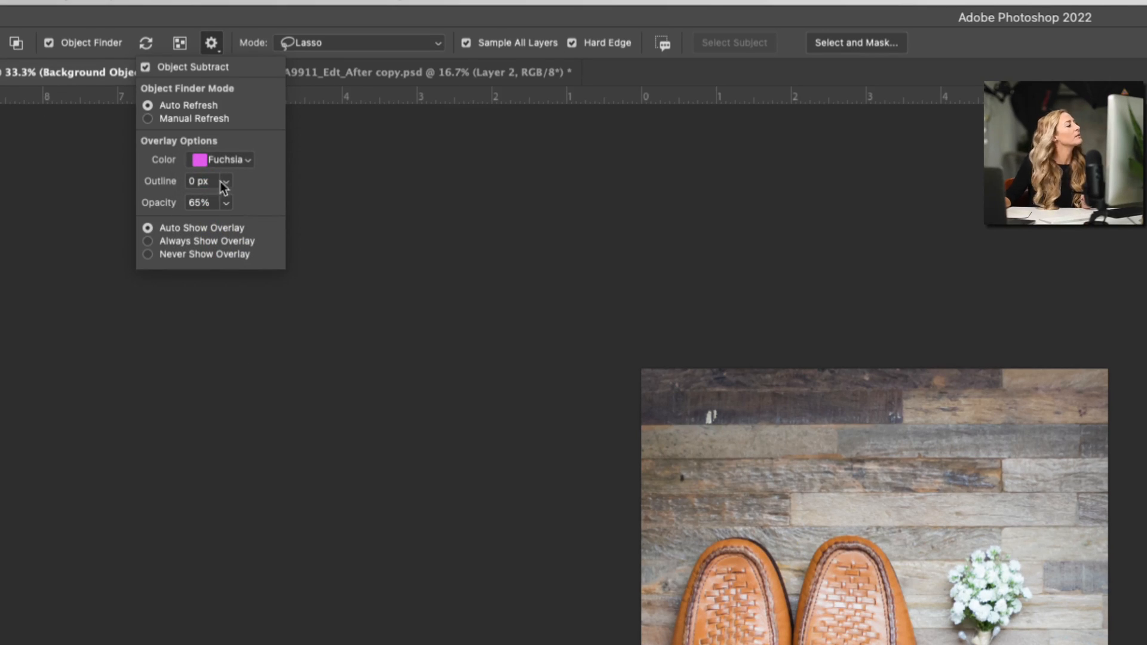
mouse_move(248, 159)
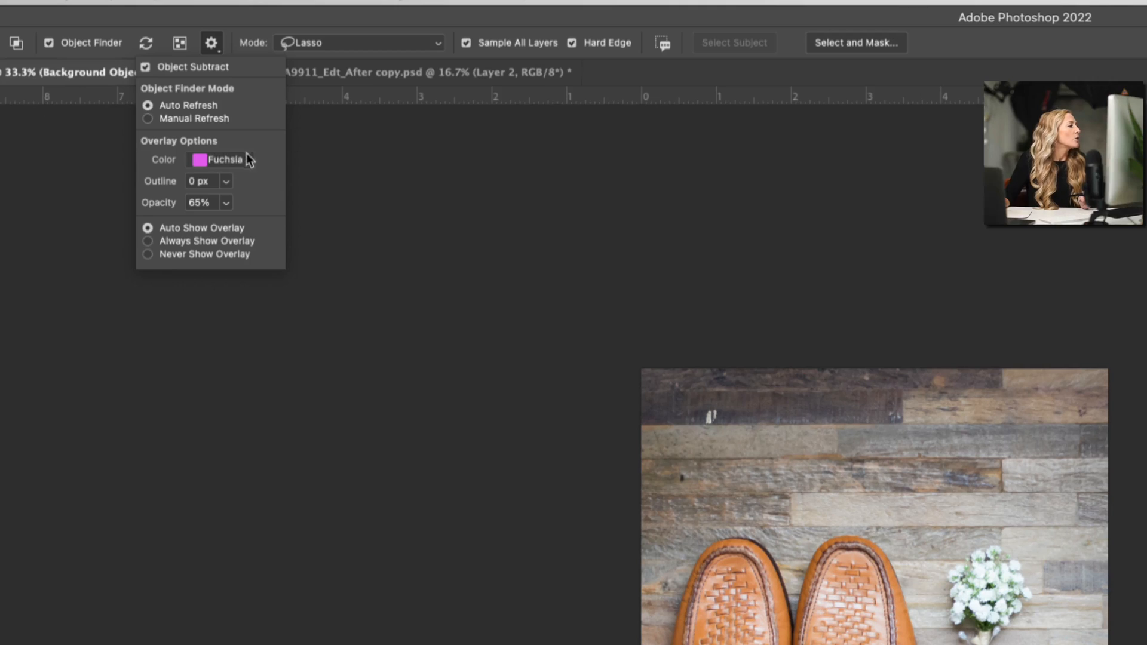
mouse_move(192, 233)
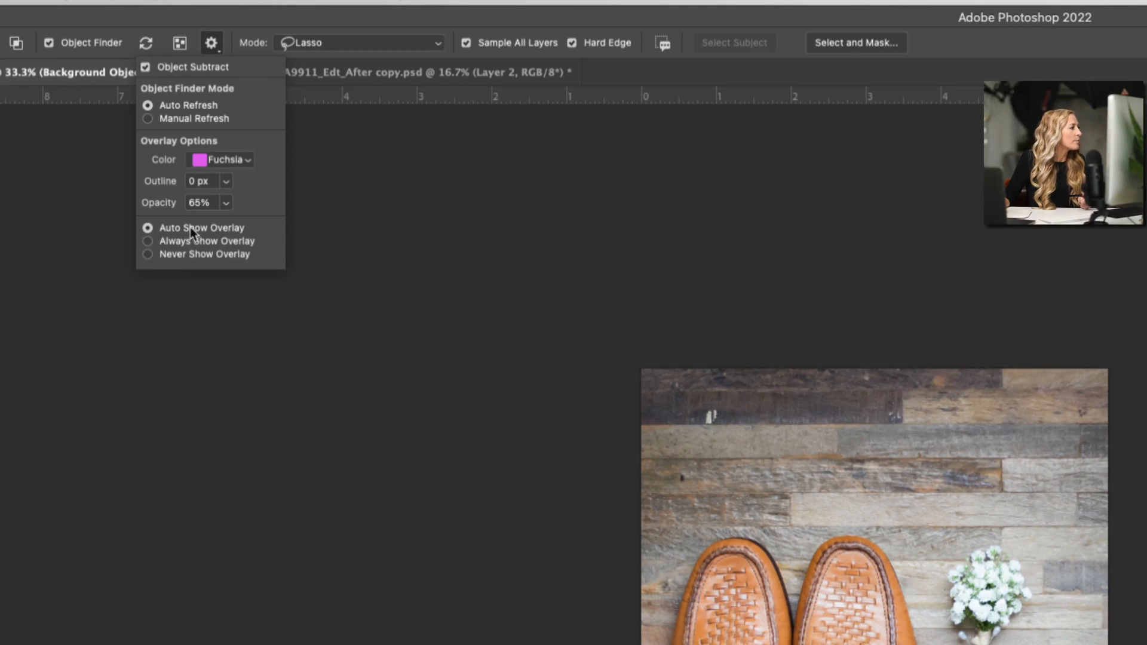
mouse_move(199, 248)
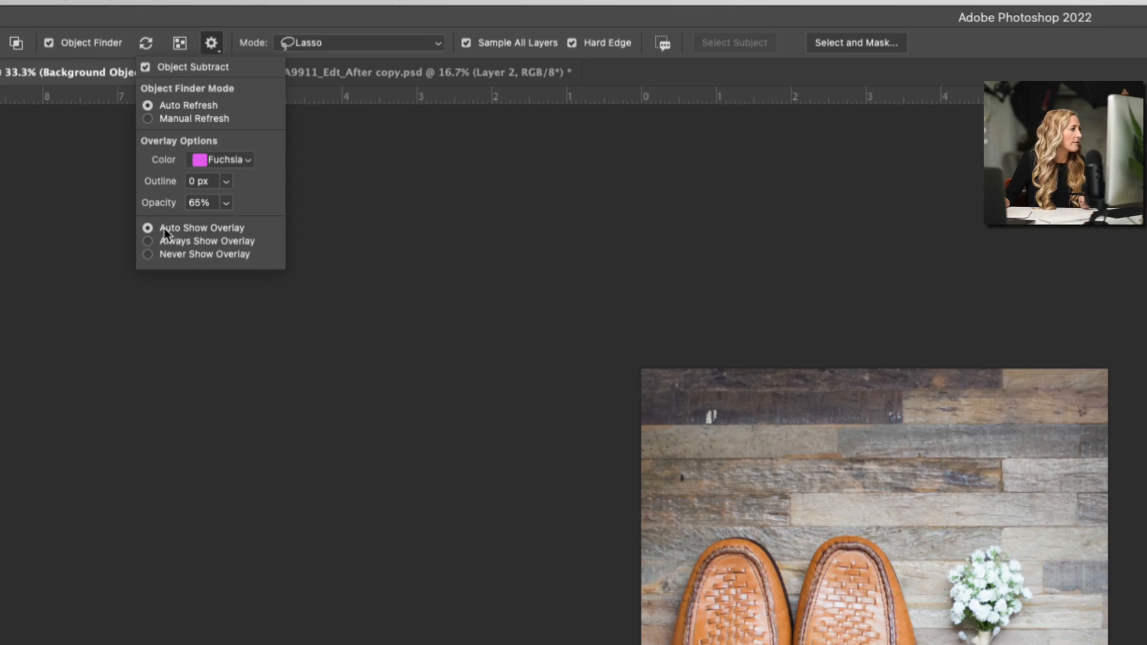
mouse_move(243, 241)
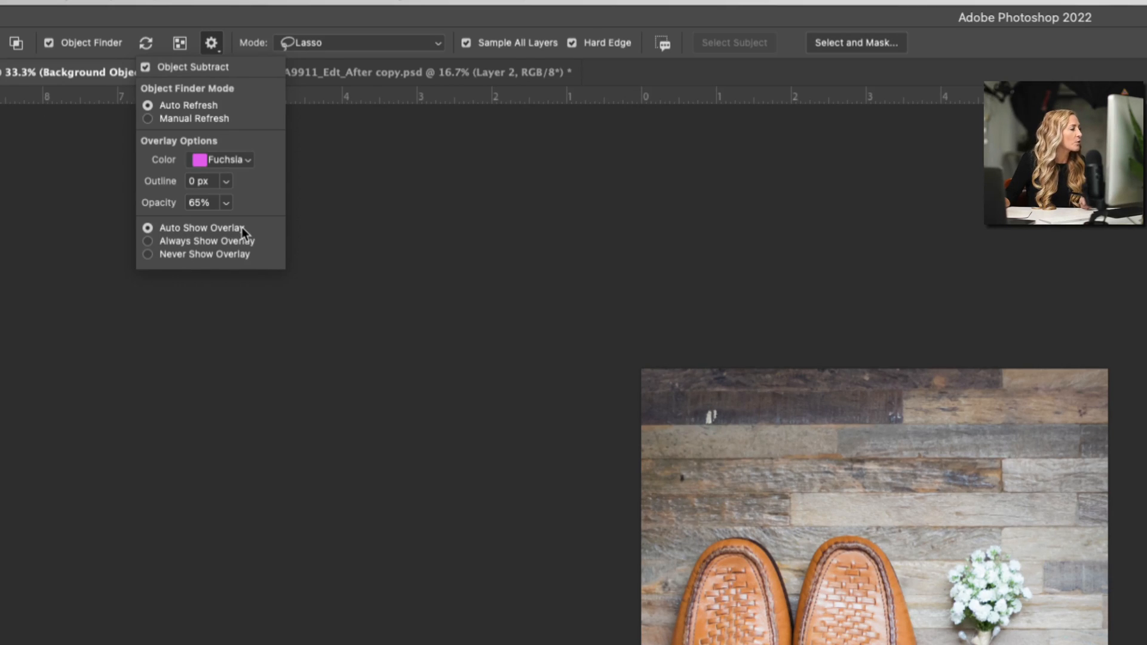
mouse_move(272, 257)
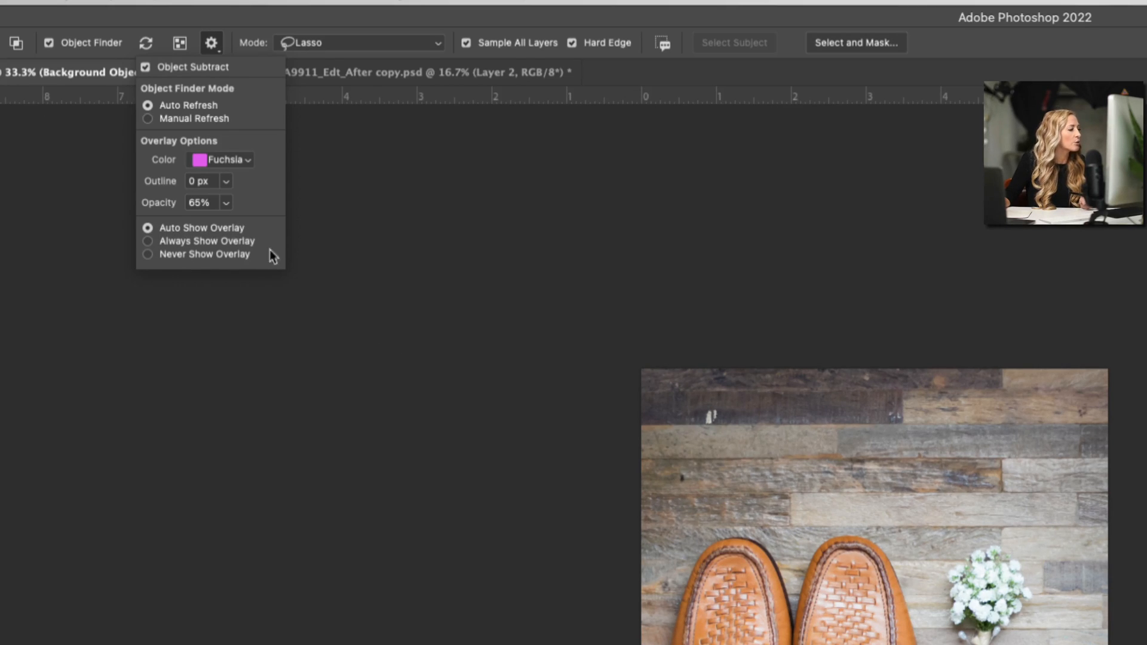
Bring the overlay outline width back to 0 px and confirm it
click(841, 592)
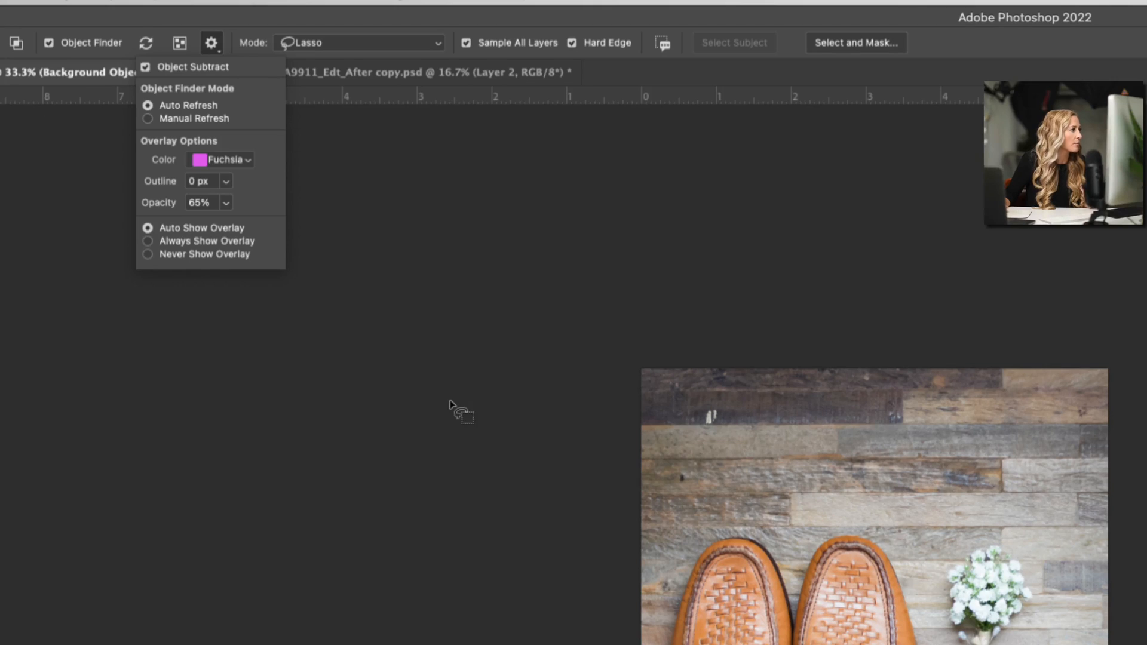
mouse_move(167, 186)
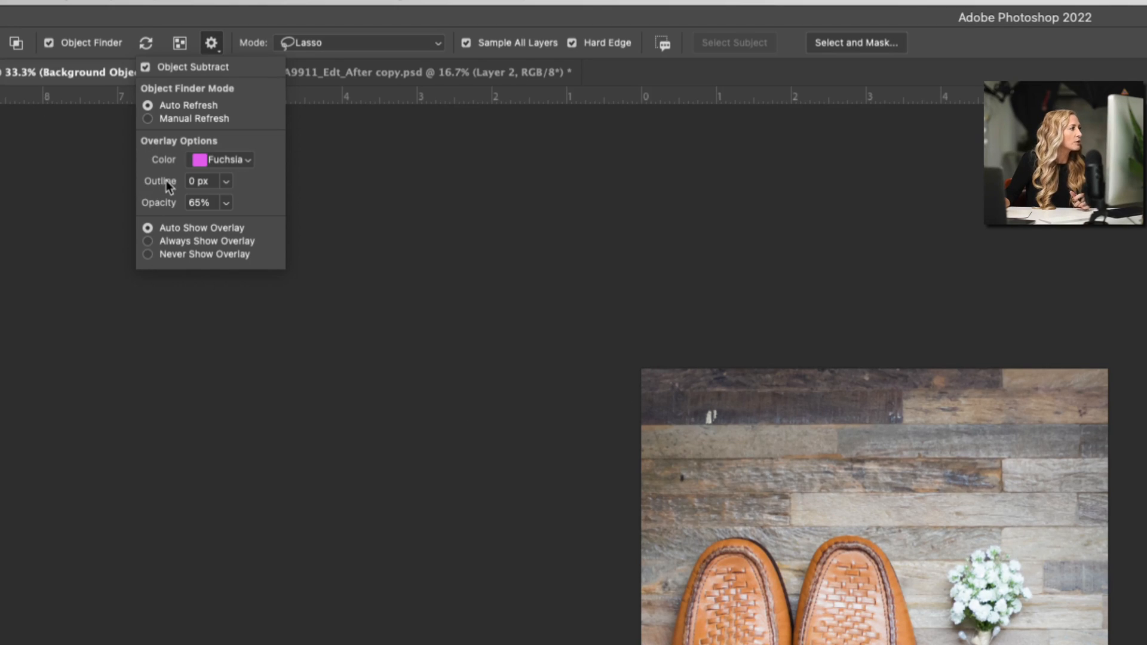
mouse_move(228, 186)
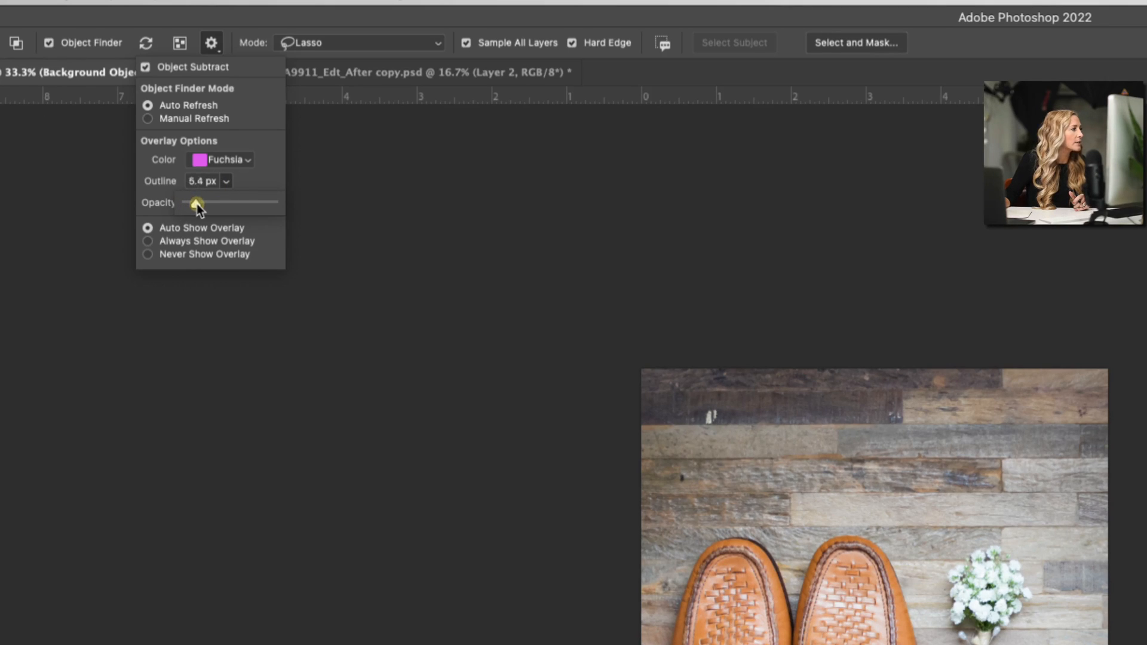
drag(196, 202, 186, 203)
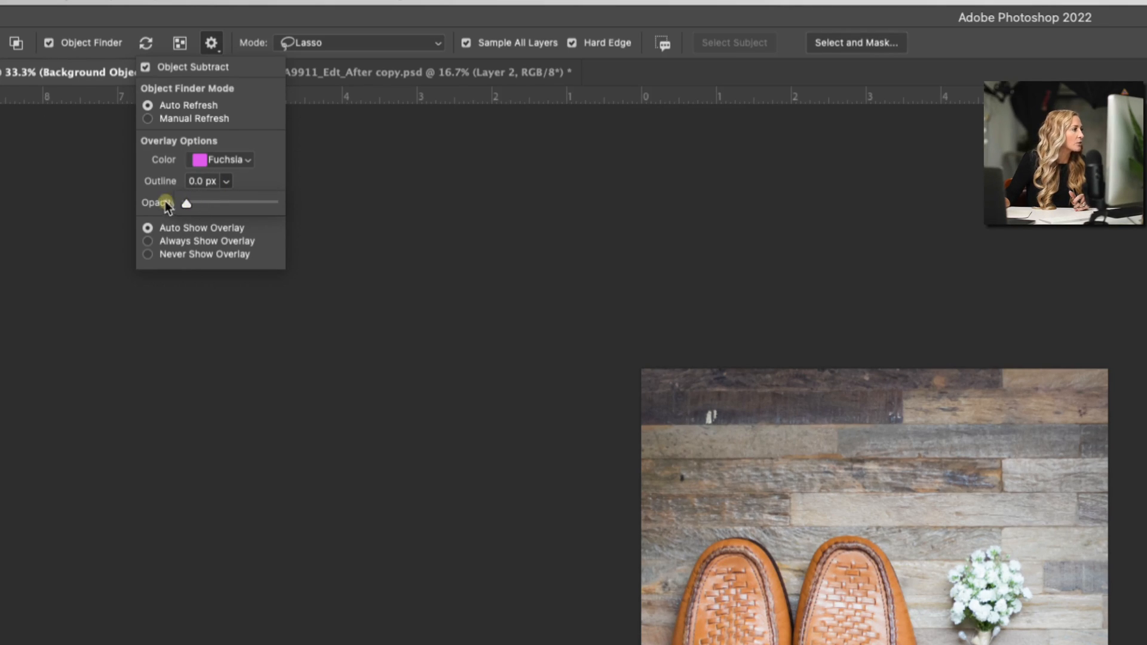
click(199, 203)
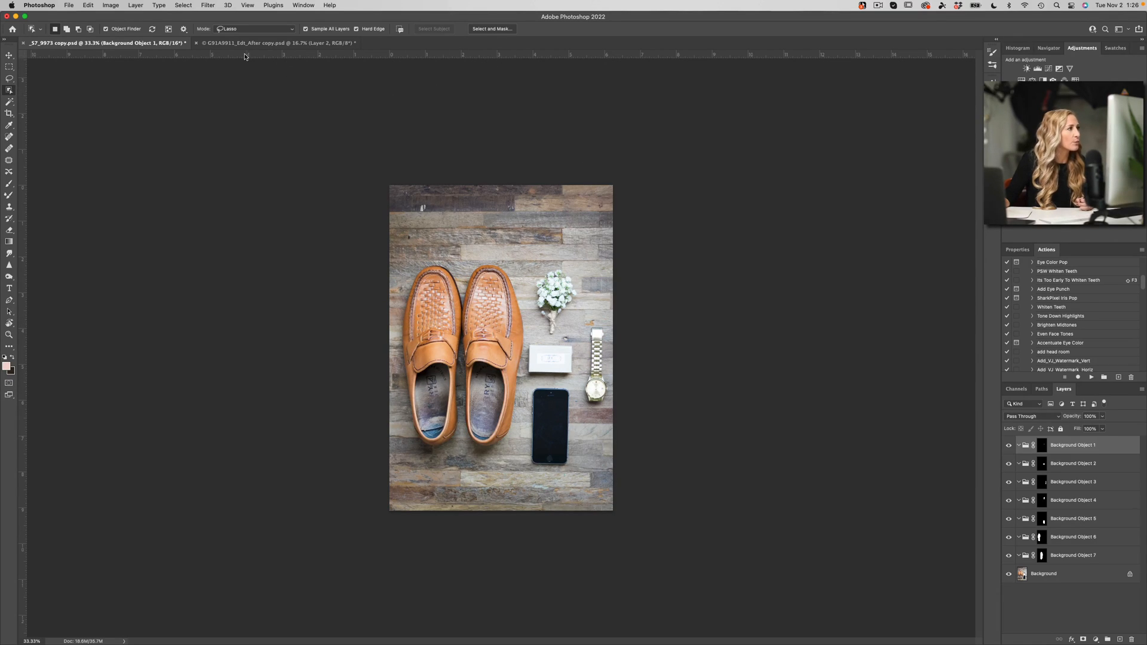
mouse_move(738, 358)
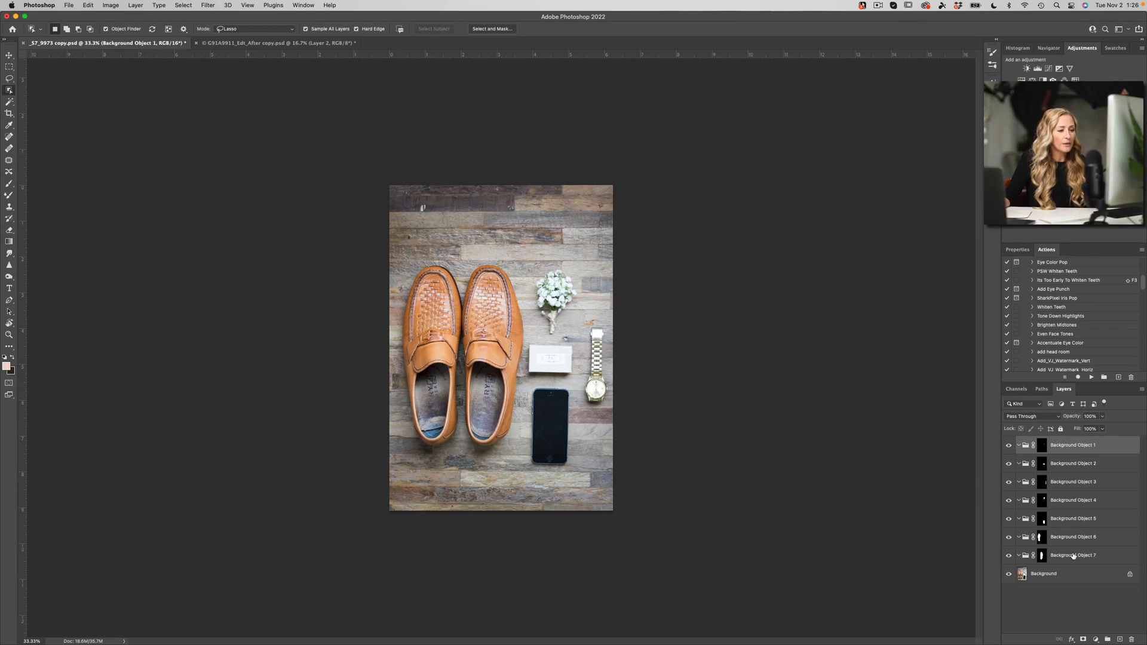
Delete the seven generated Background Object groups, leaving only the Background layer
click(1074, 555)
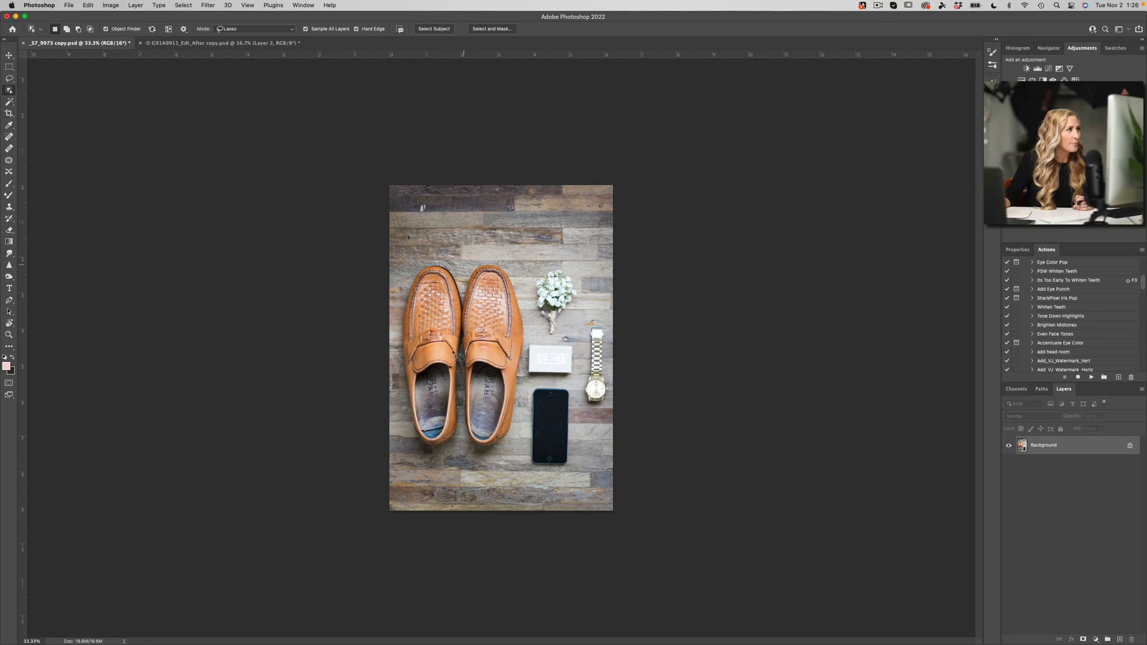
mouse_move(1009, 492)
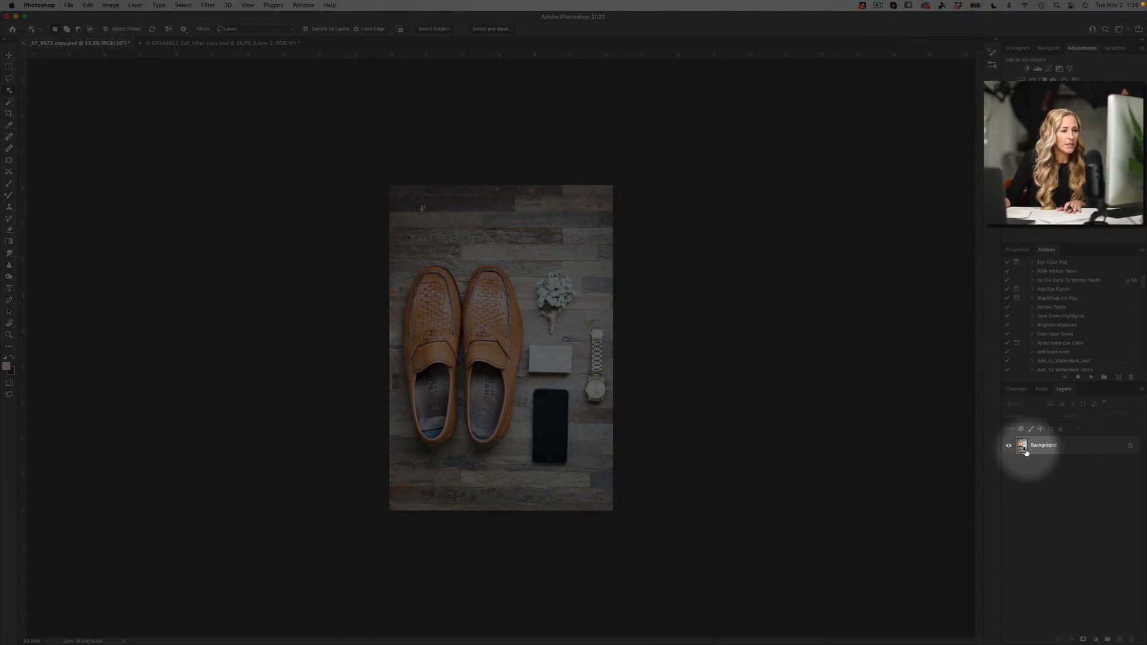
Bring up the Background layer's context menu to reach Mask All Objects
right_click(1042, 445)
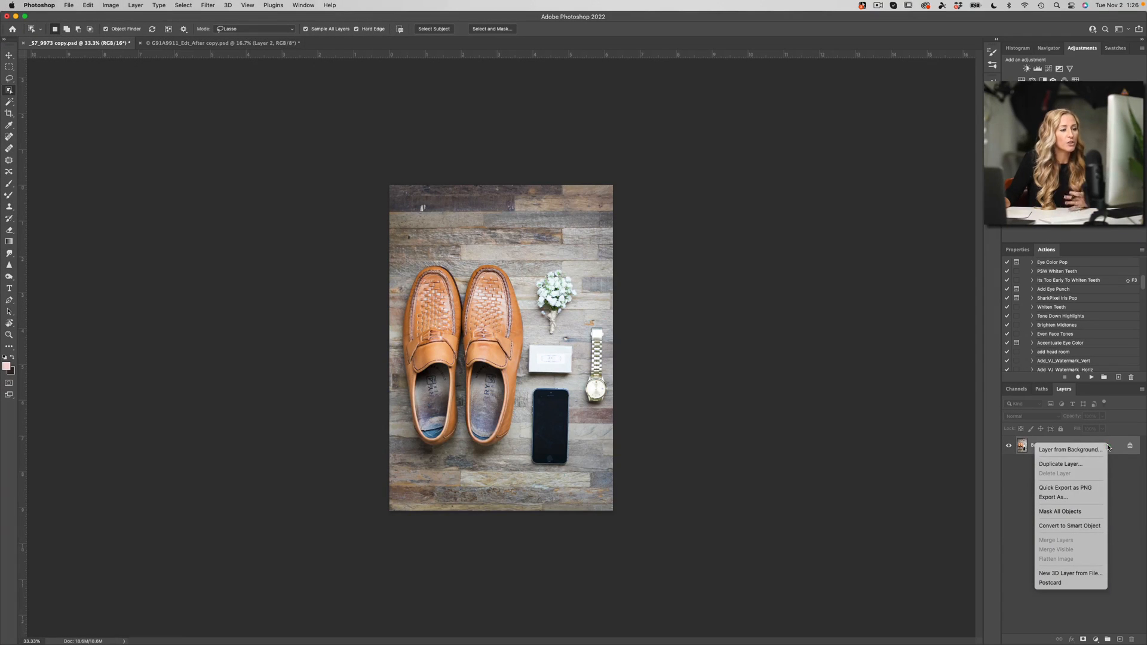
mouse_move(1071, 512)
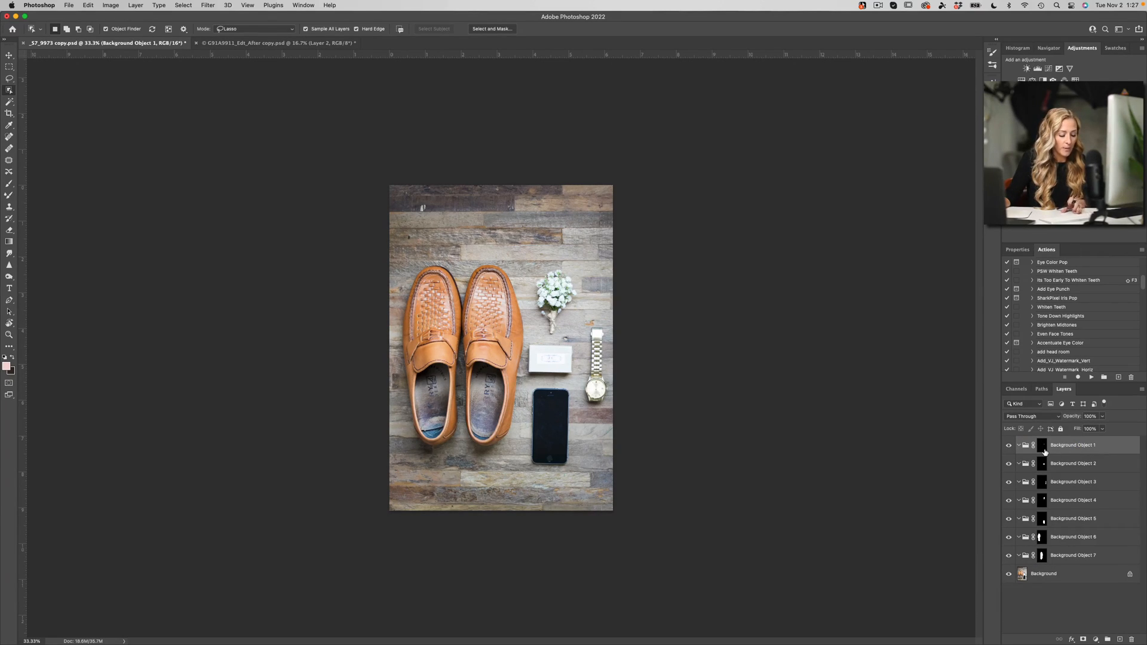
click(1042, 445)
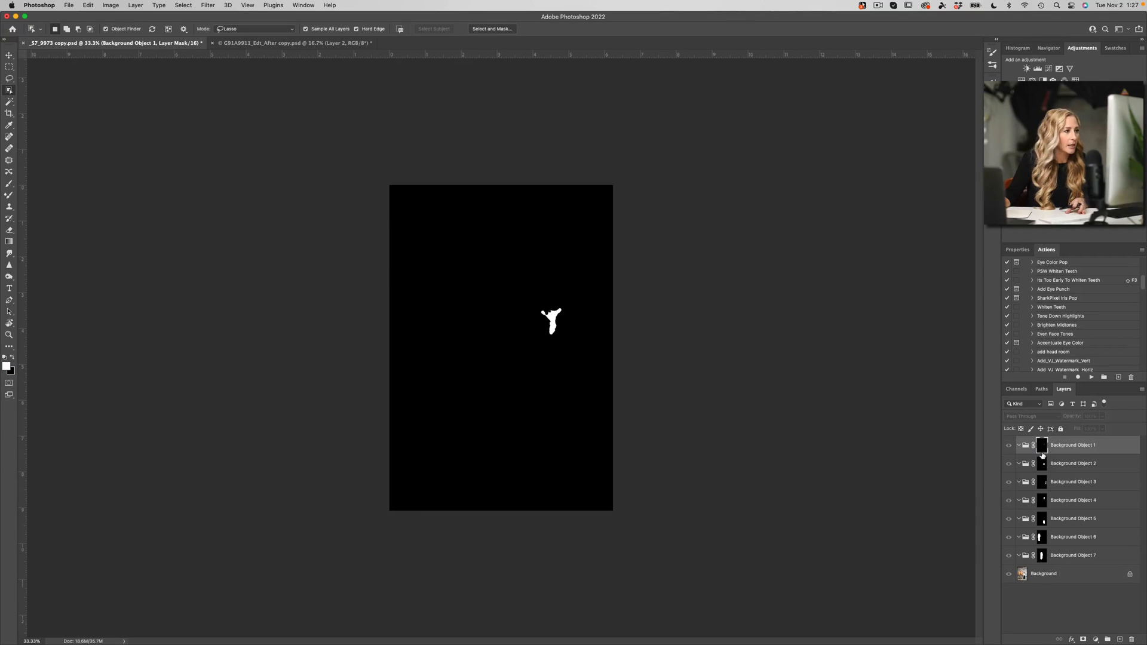
click(1073, 464)
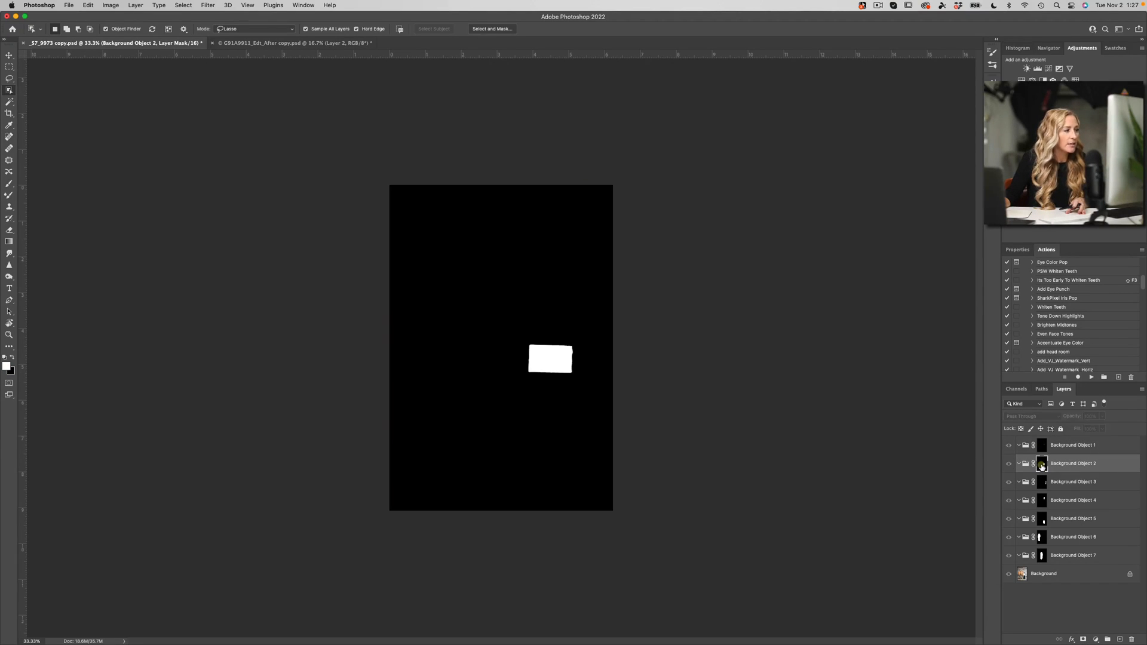
click(1073, 445)
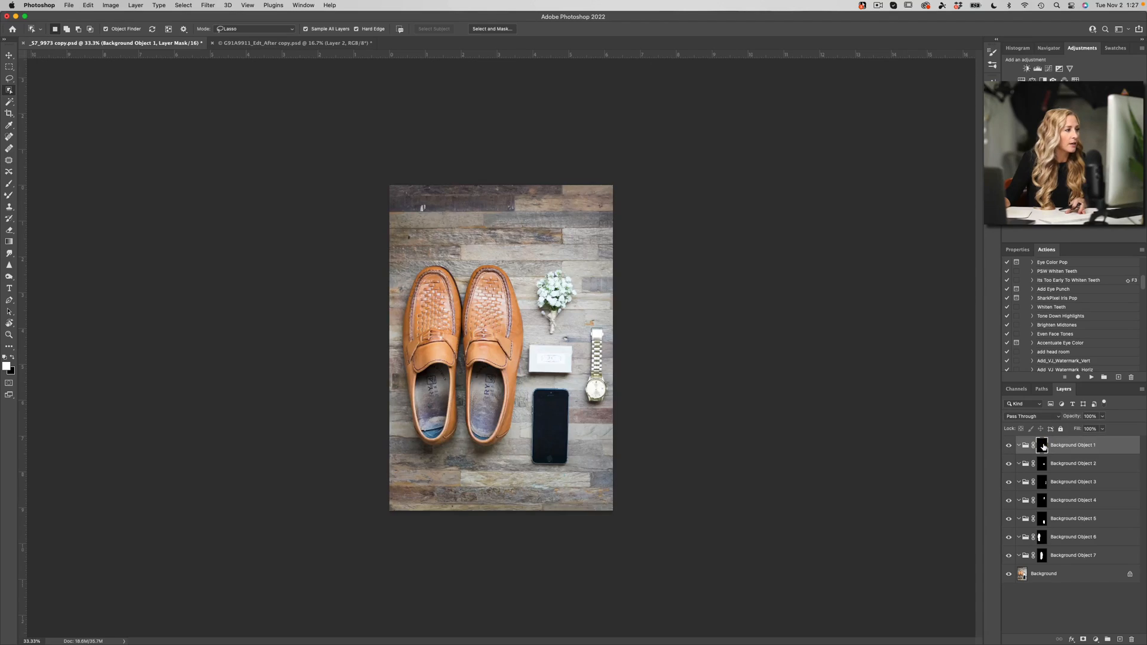
click(1042, 445)
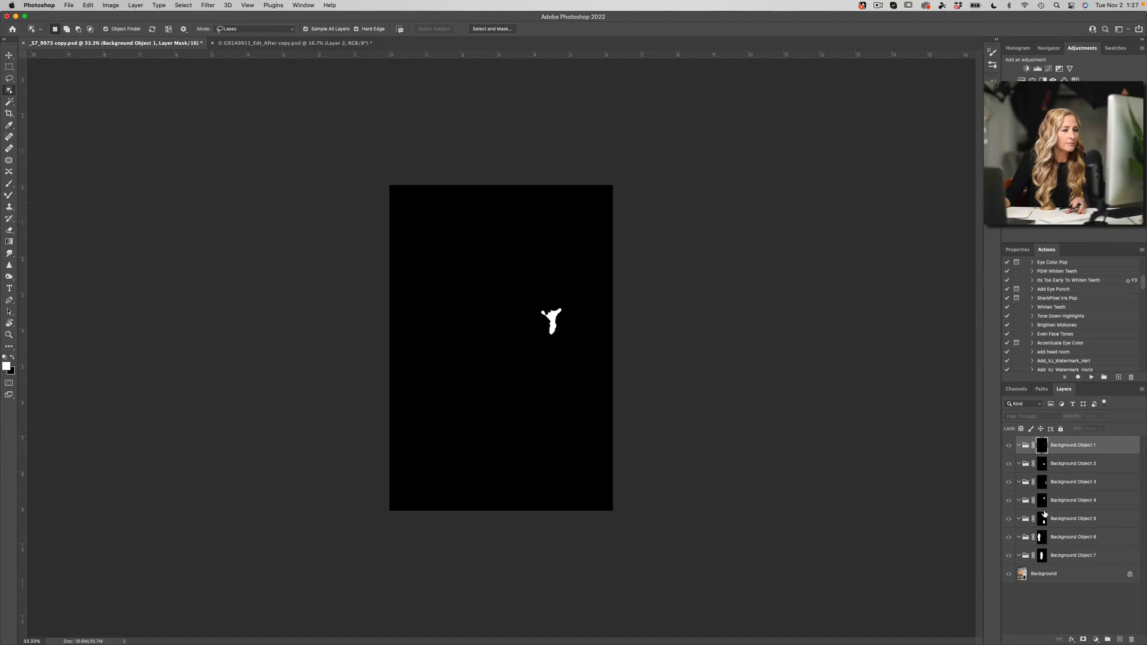
click(1073, 499)
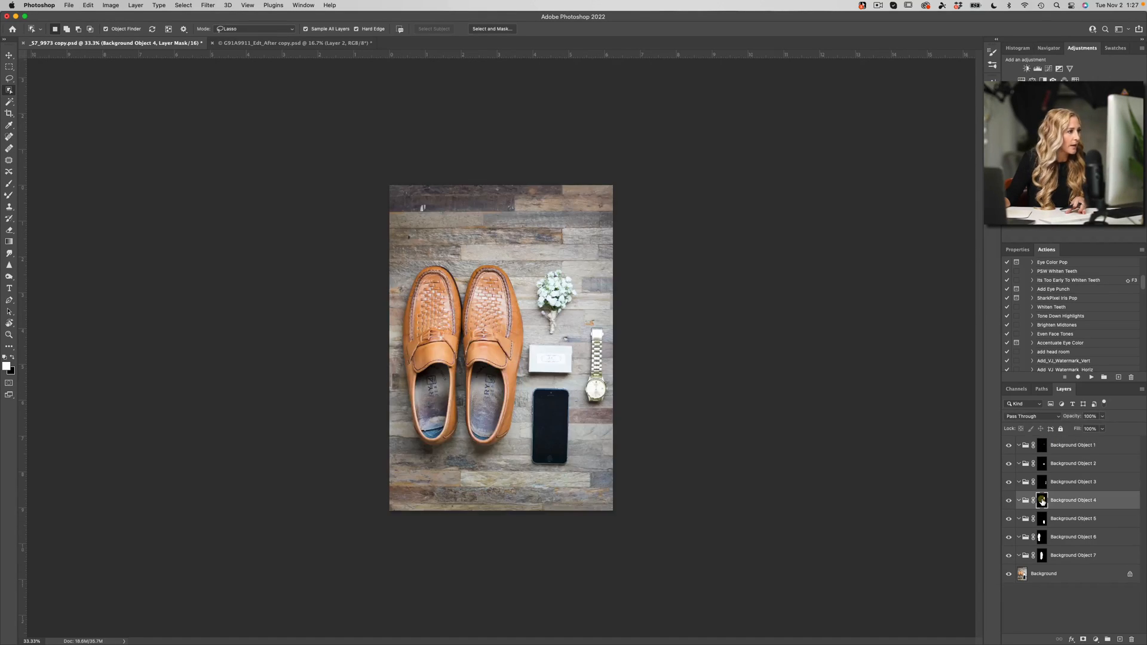
click(1042, 500)
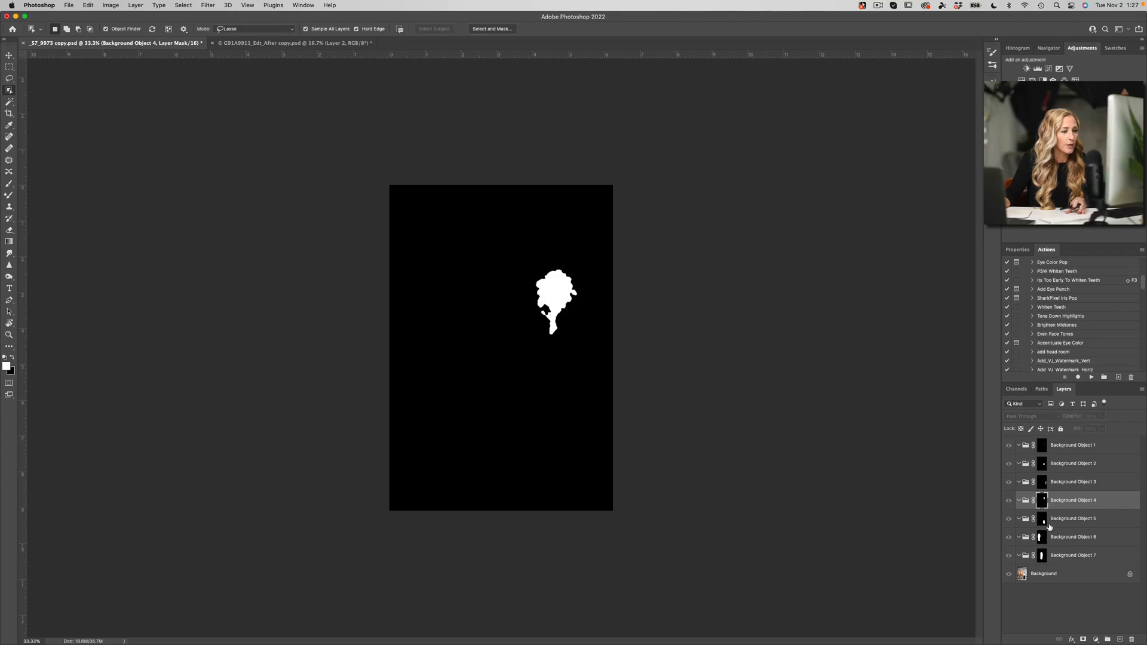
click(1042, 518)
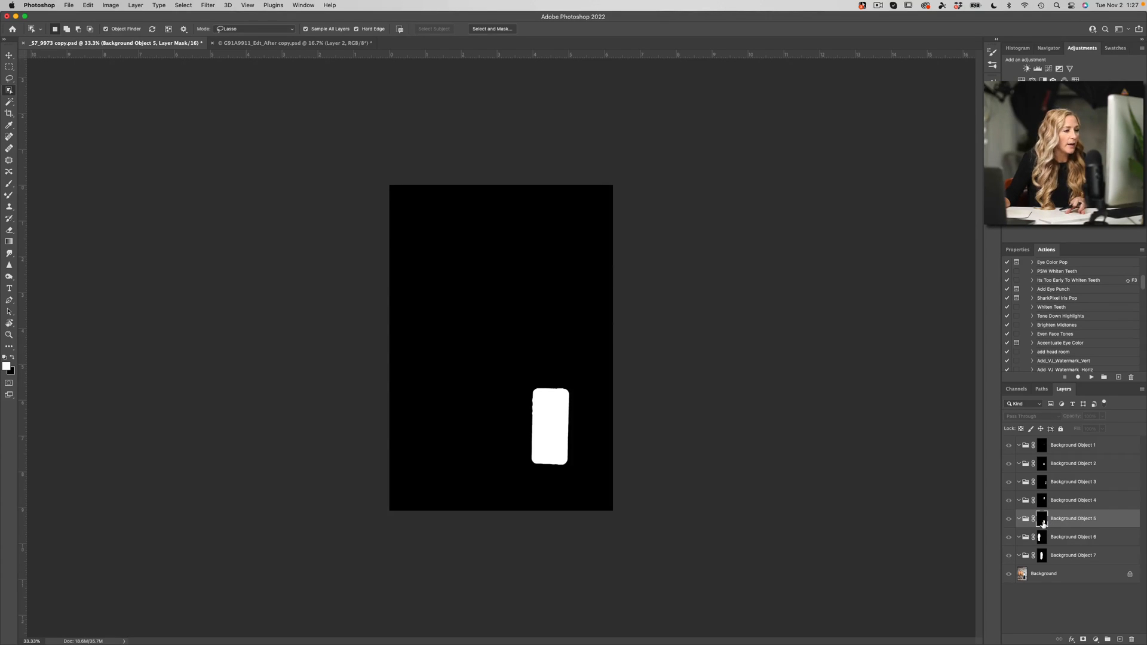
click(1042, 481)
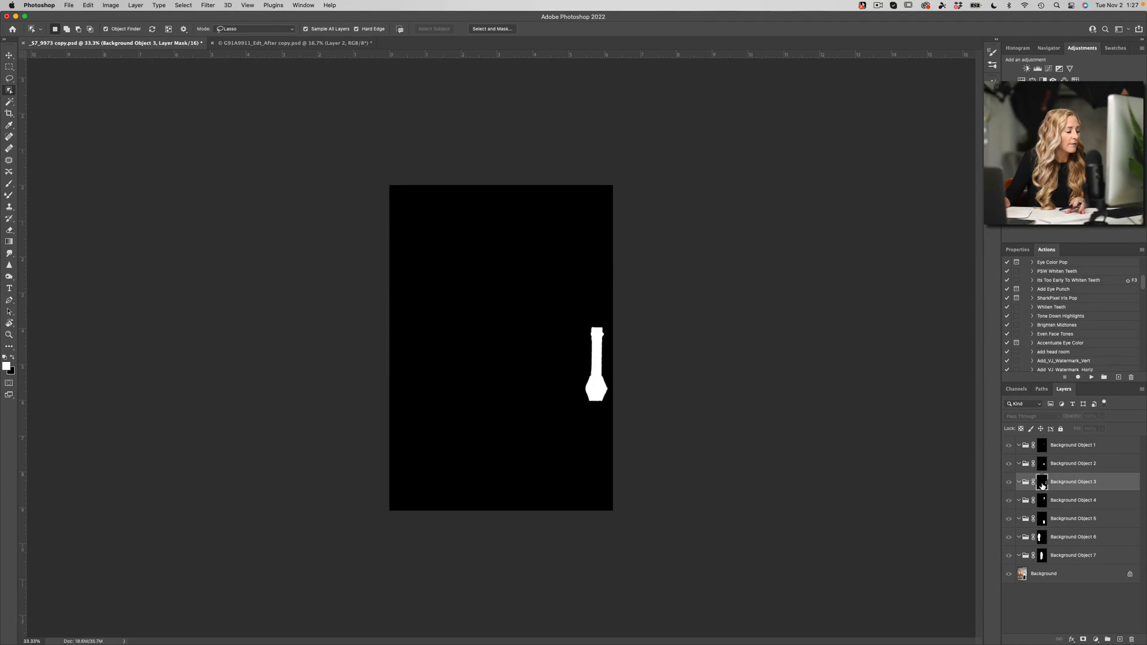
click(1074, 463)
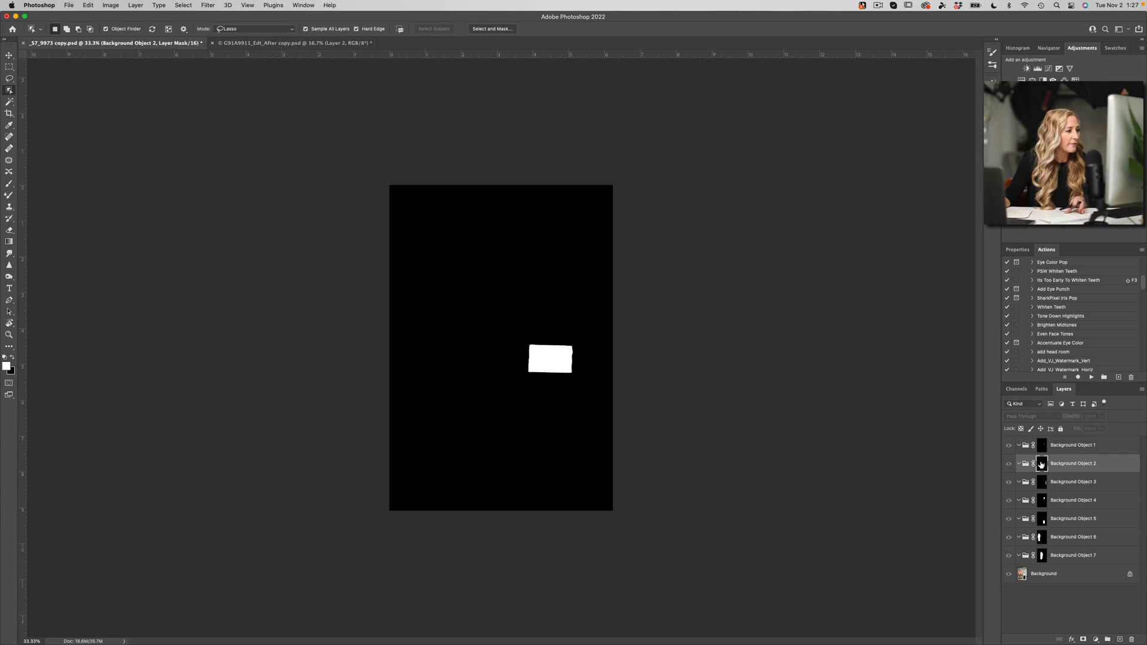
click(1043, 464)
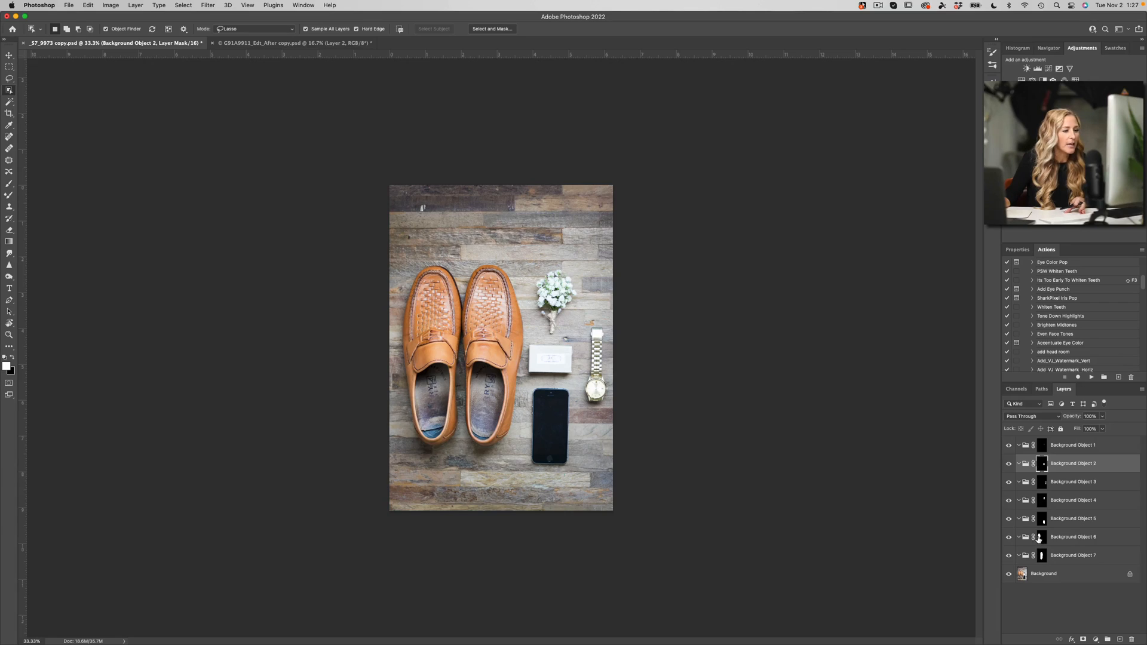
click(1042, 536)
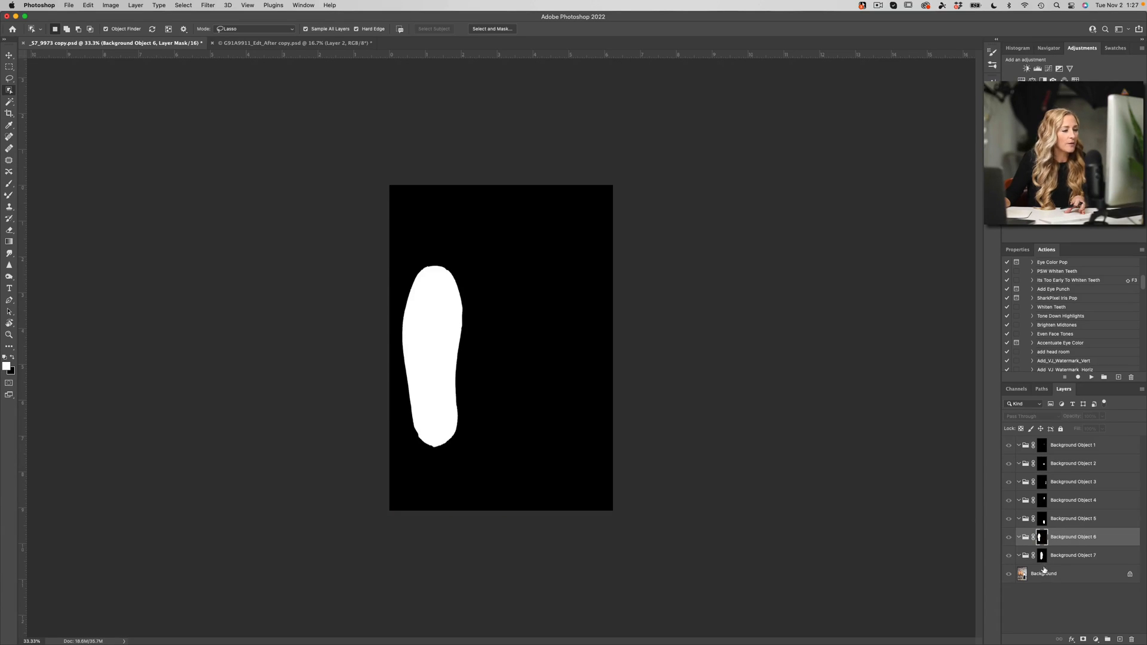
click(1074, 555)
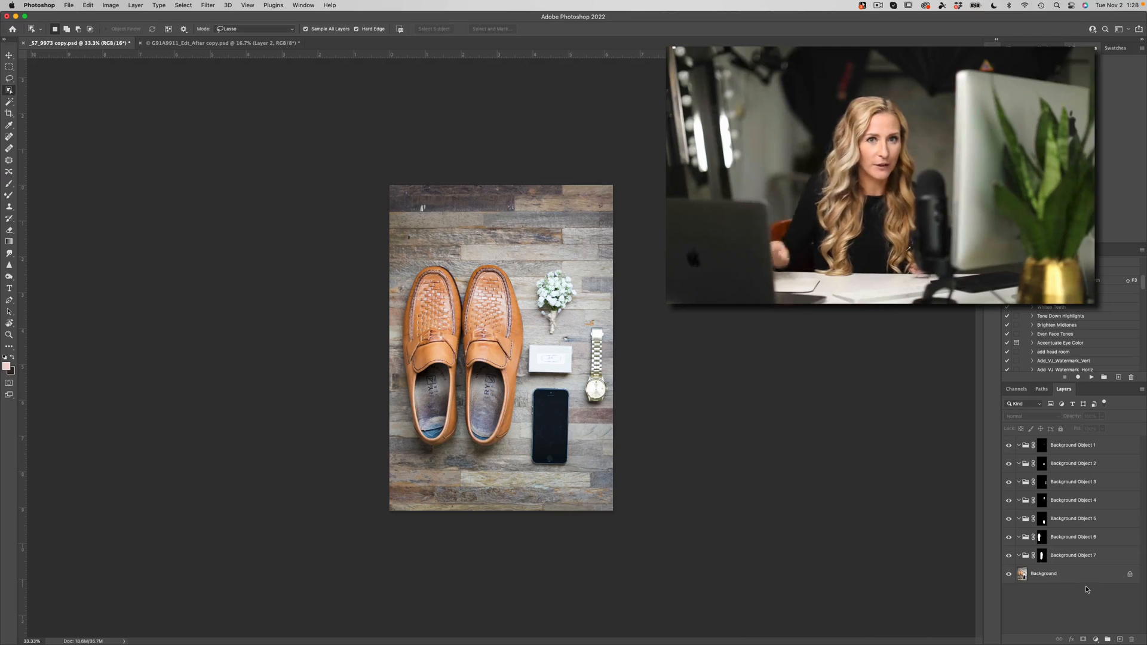
Delete the Background Object groups again so only the Background layer remains
click(1073, 555)
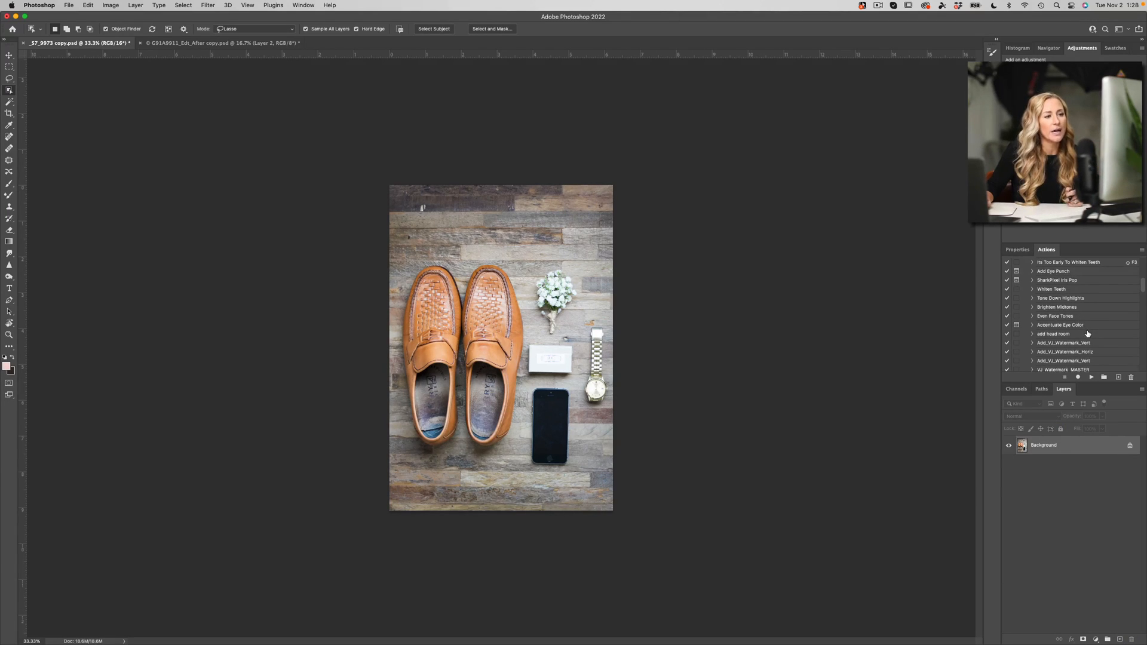
scroll(down, 3)
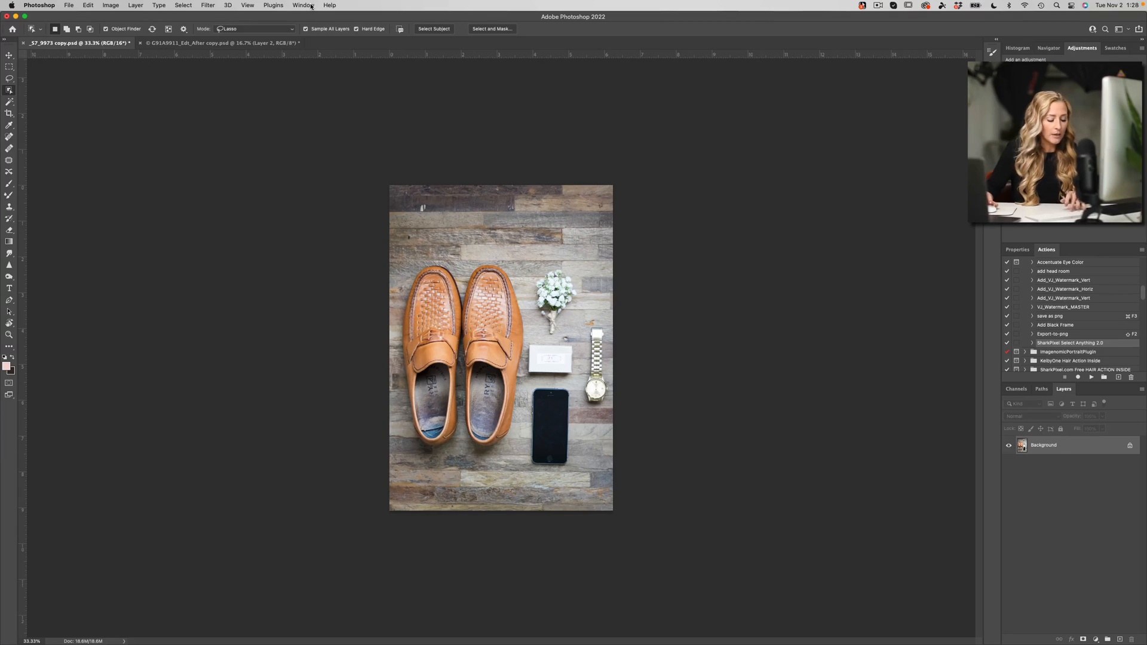
click(302, 4)
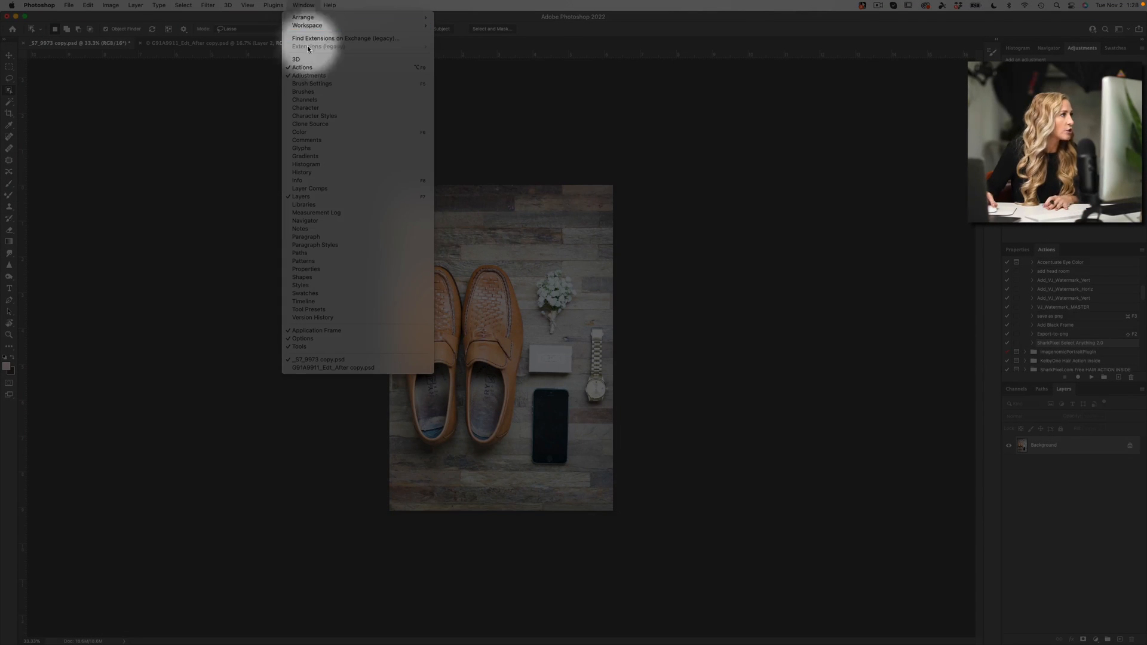
mouse_move(301, 67)
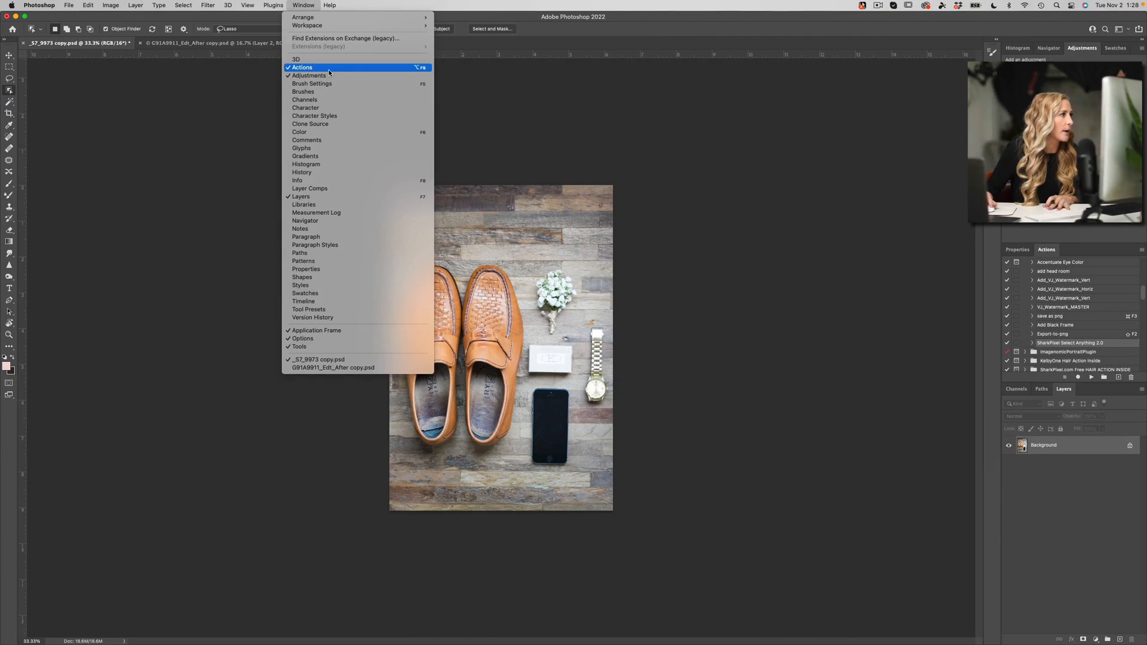
mouse_move(312, 71)
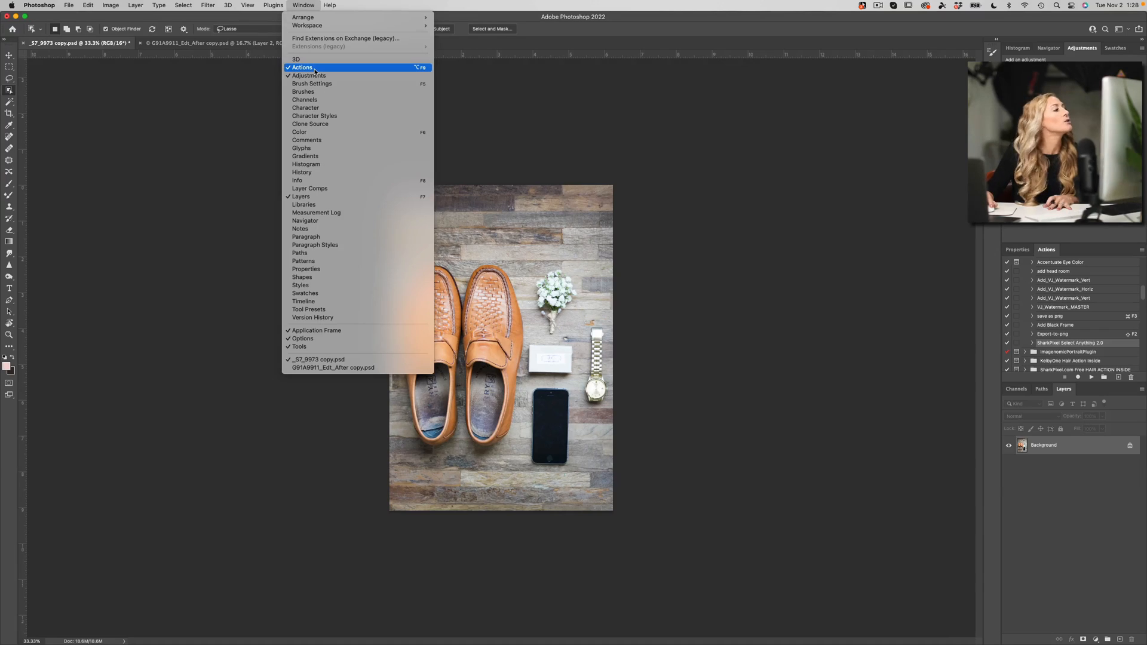
mouse_move(302, 67)
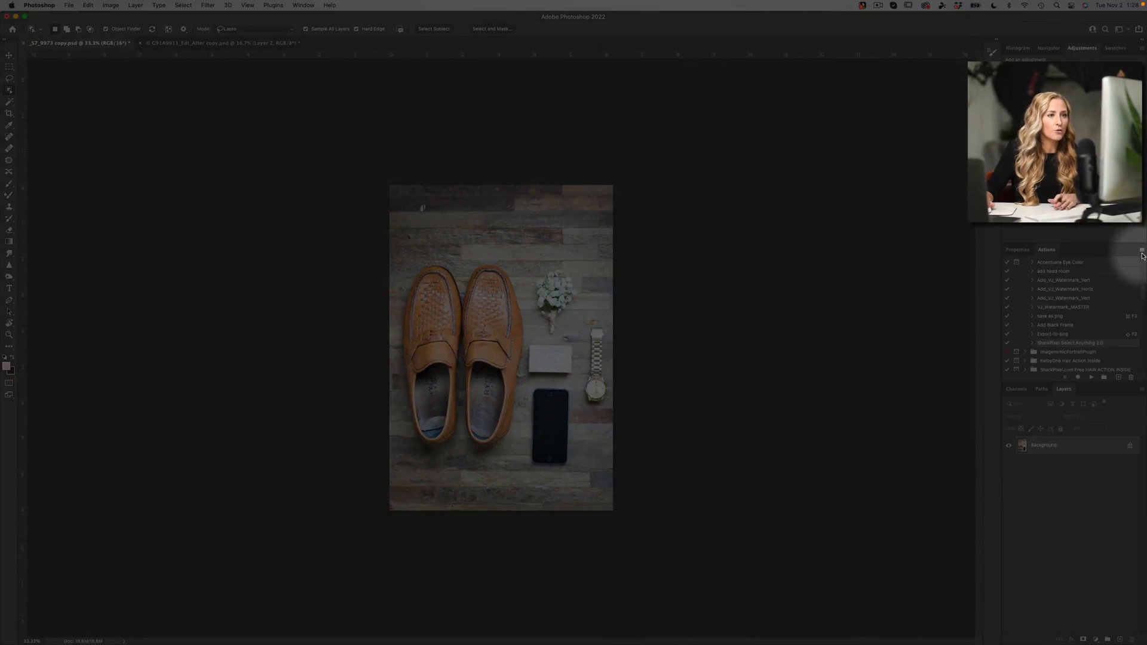
Toggle the Actions panel into Button Mode so actions show as one-click buttons
click(1138, 250)
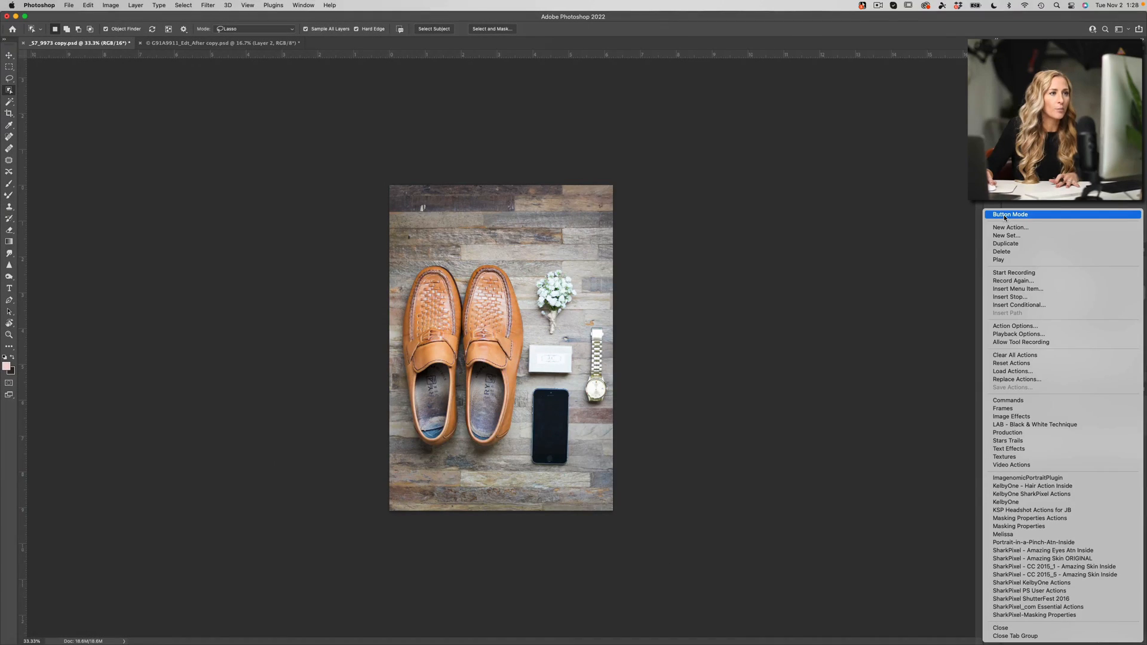
click(1011, 214)
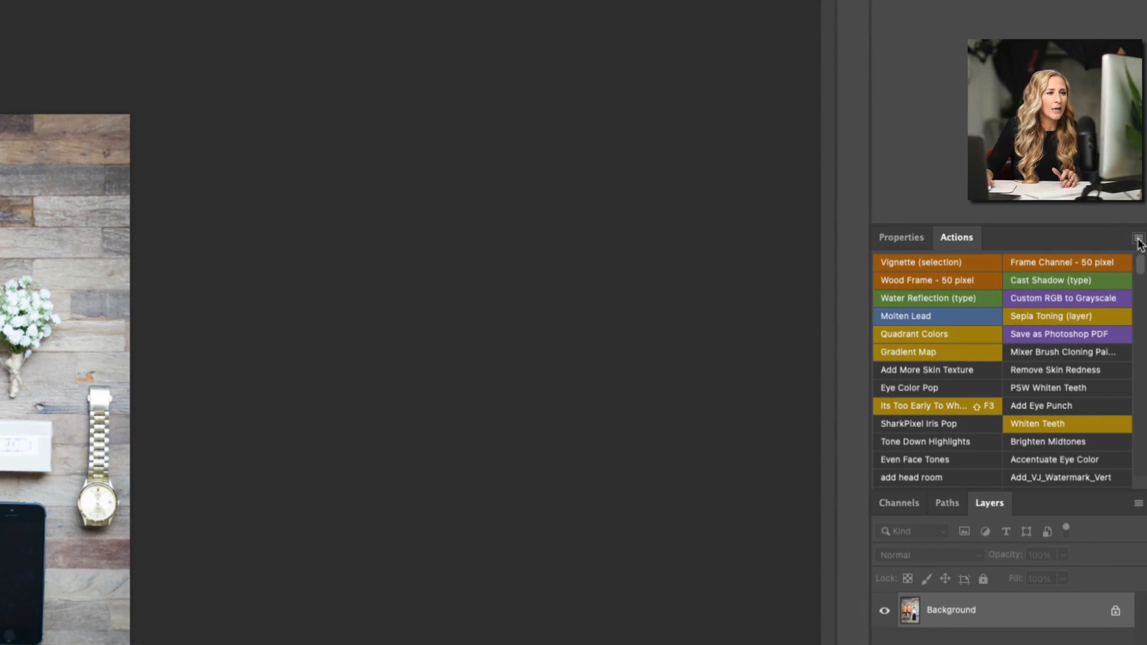
click(1136, 238)
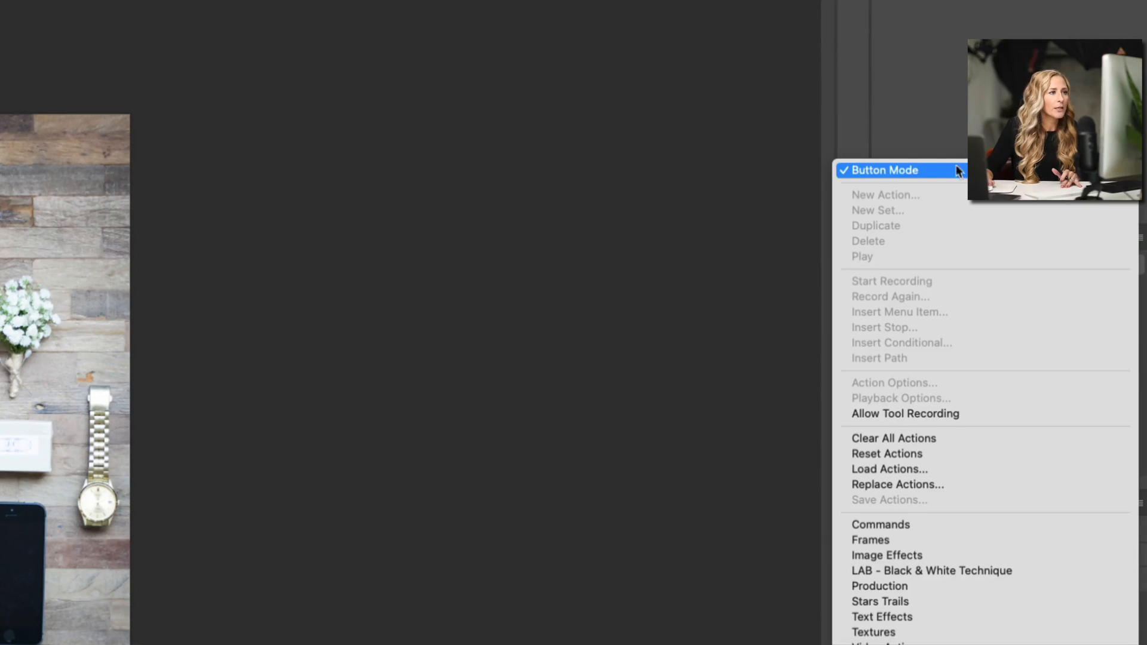
mouse_move(911, 177)
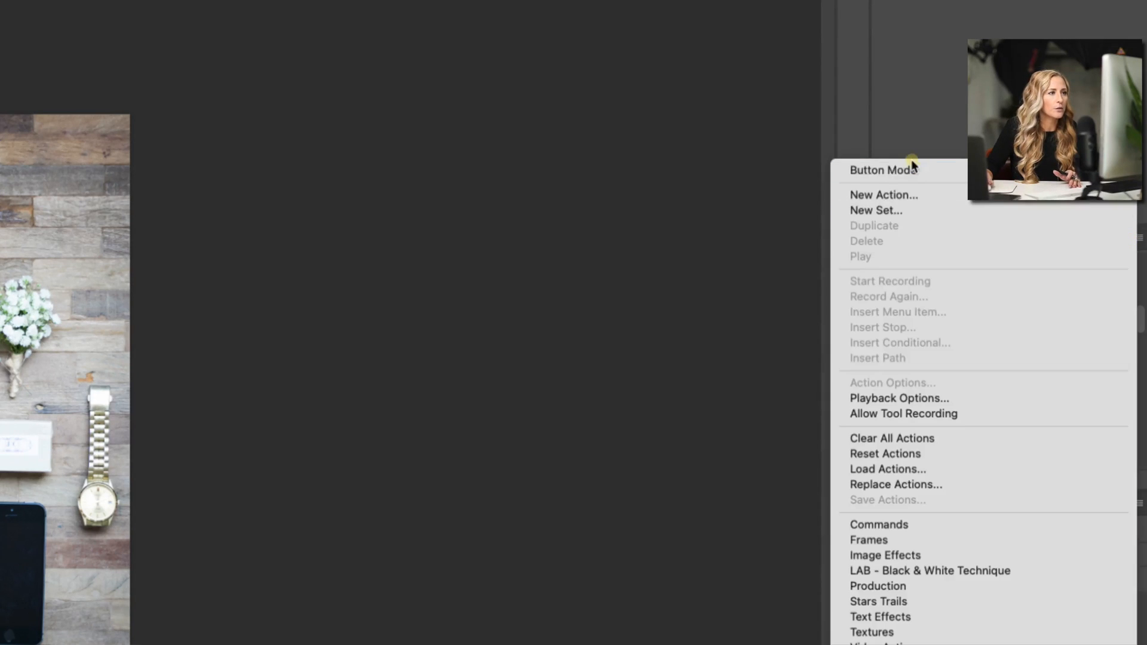
click(885, 170)
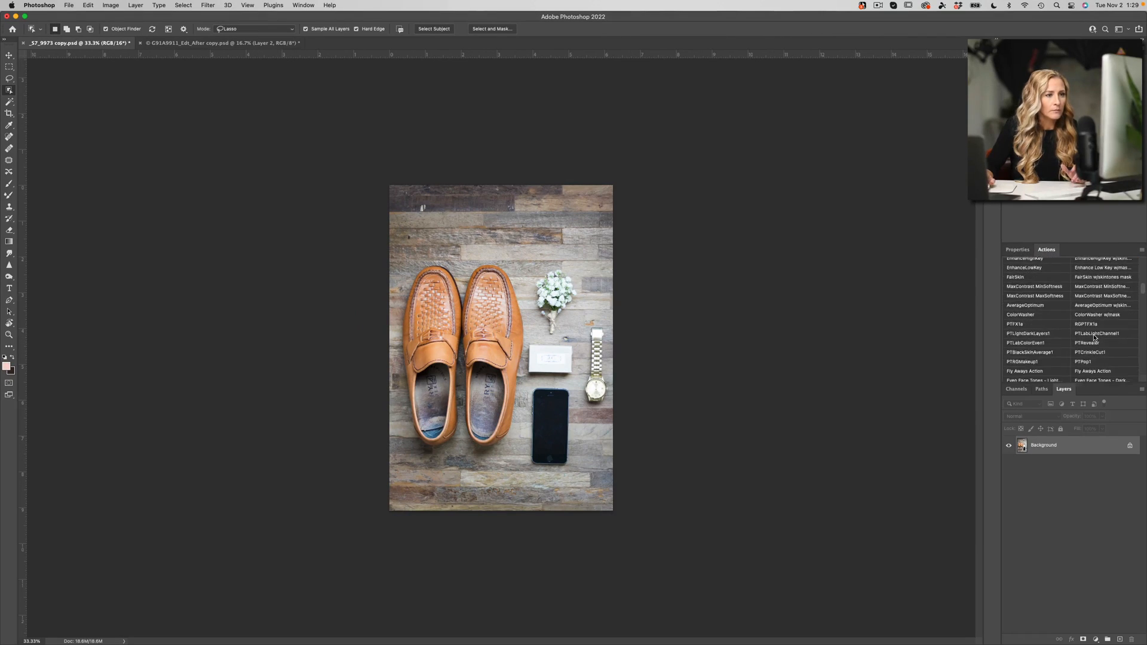
Play the Mask All Objects action button to generate masked groups for every object
scroll(down, 3)
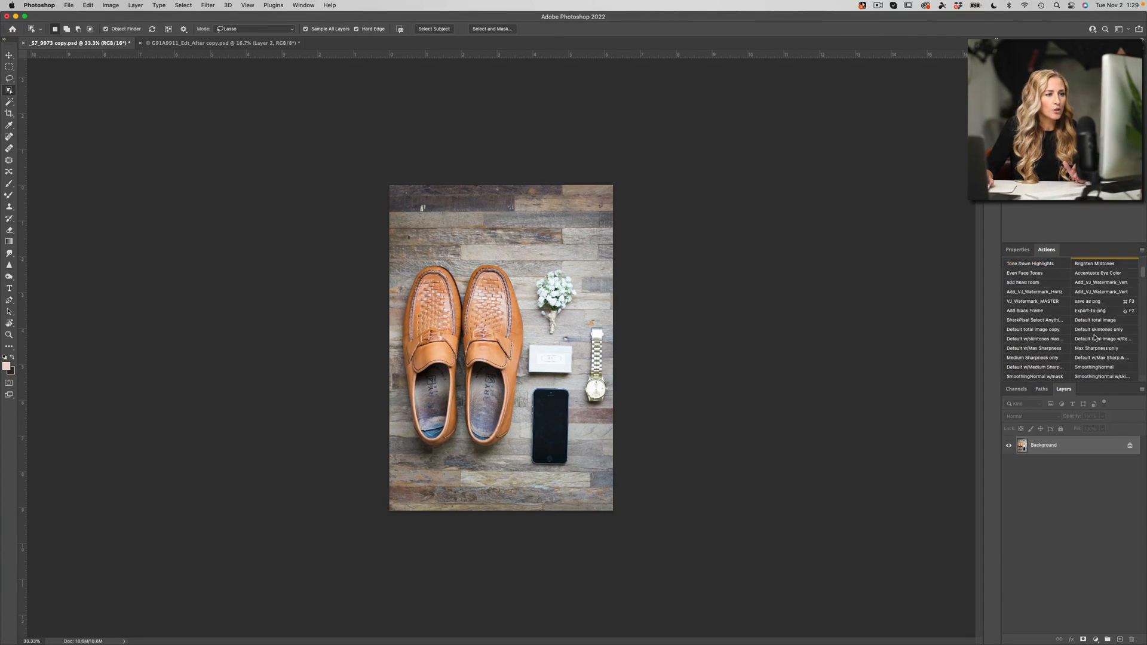
scroll(up, 3)
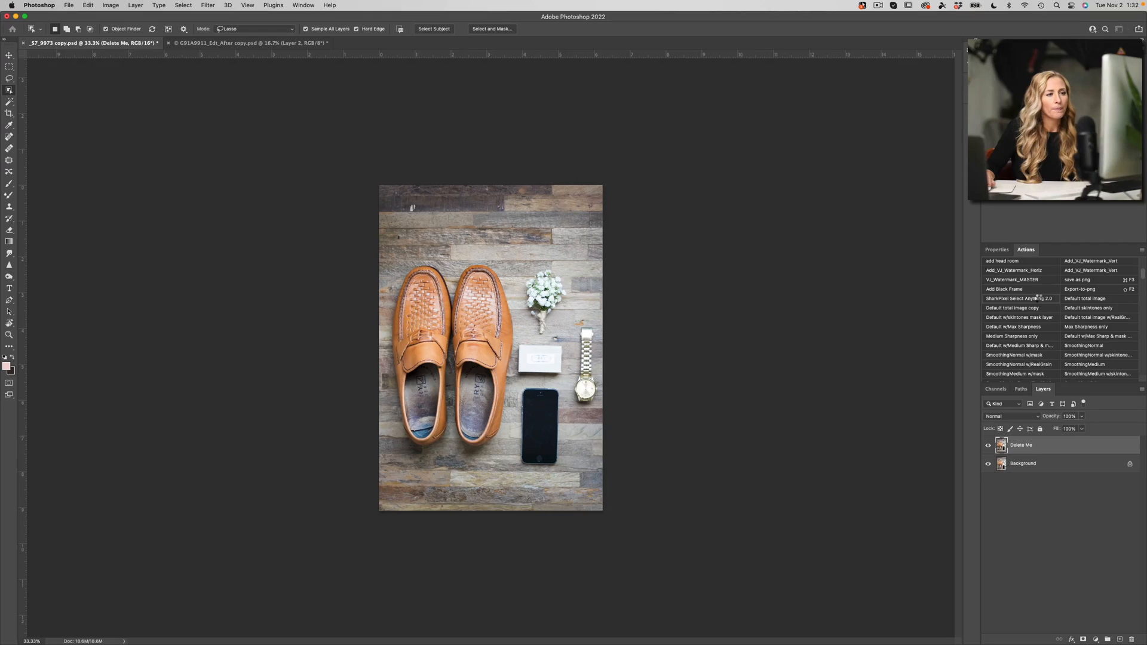
click(1019, 299)
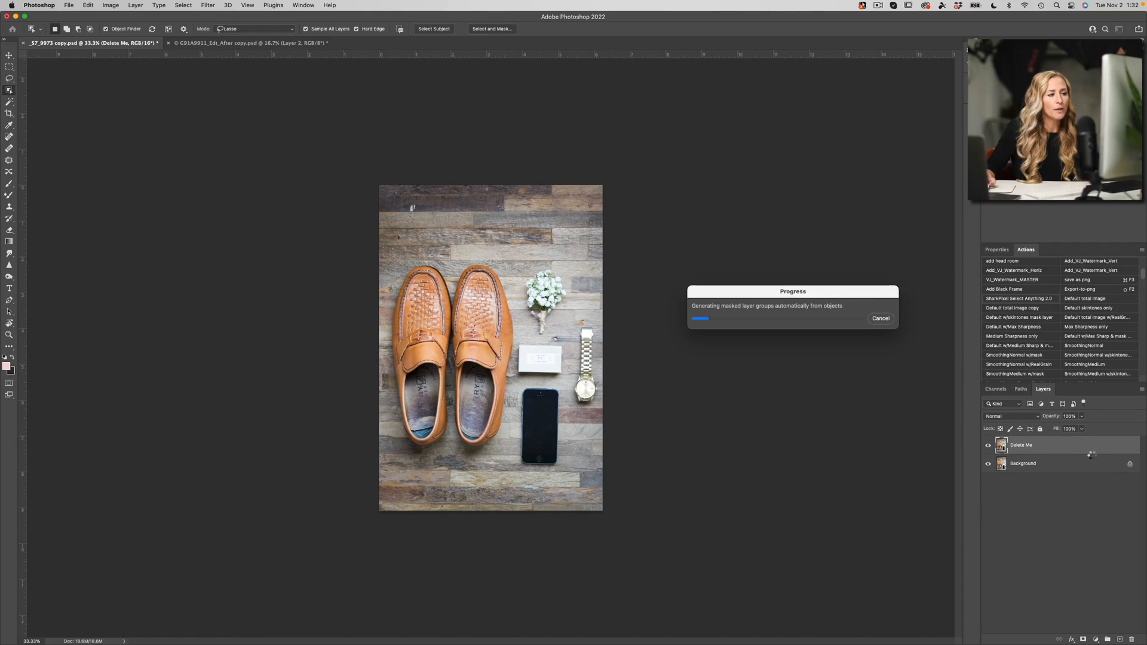